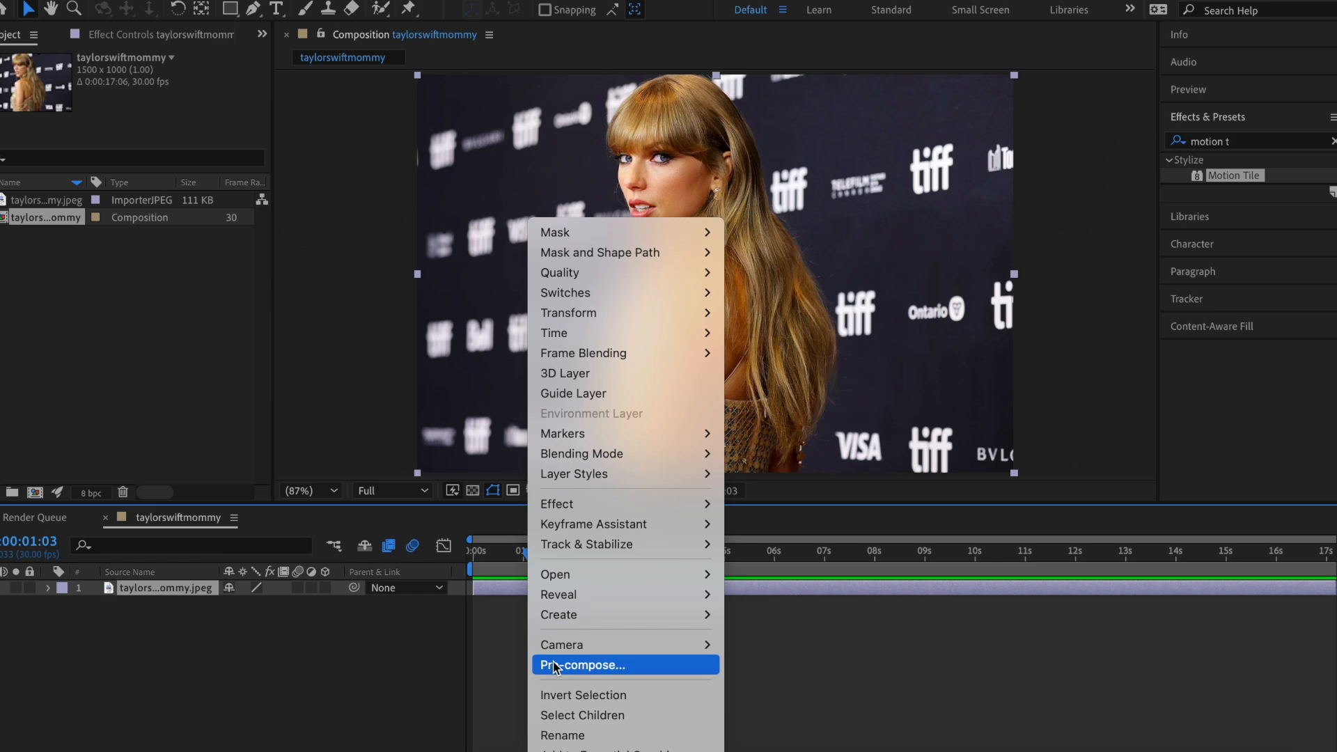
Pre-compose the photo layer into its own nested composition and search for the Hue/Saturation effect.
{"action": "left_click", "coordinate": [584, 664]}
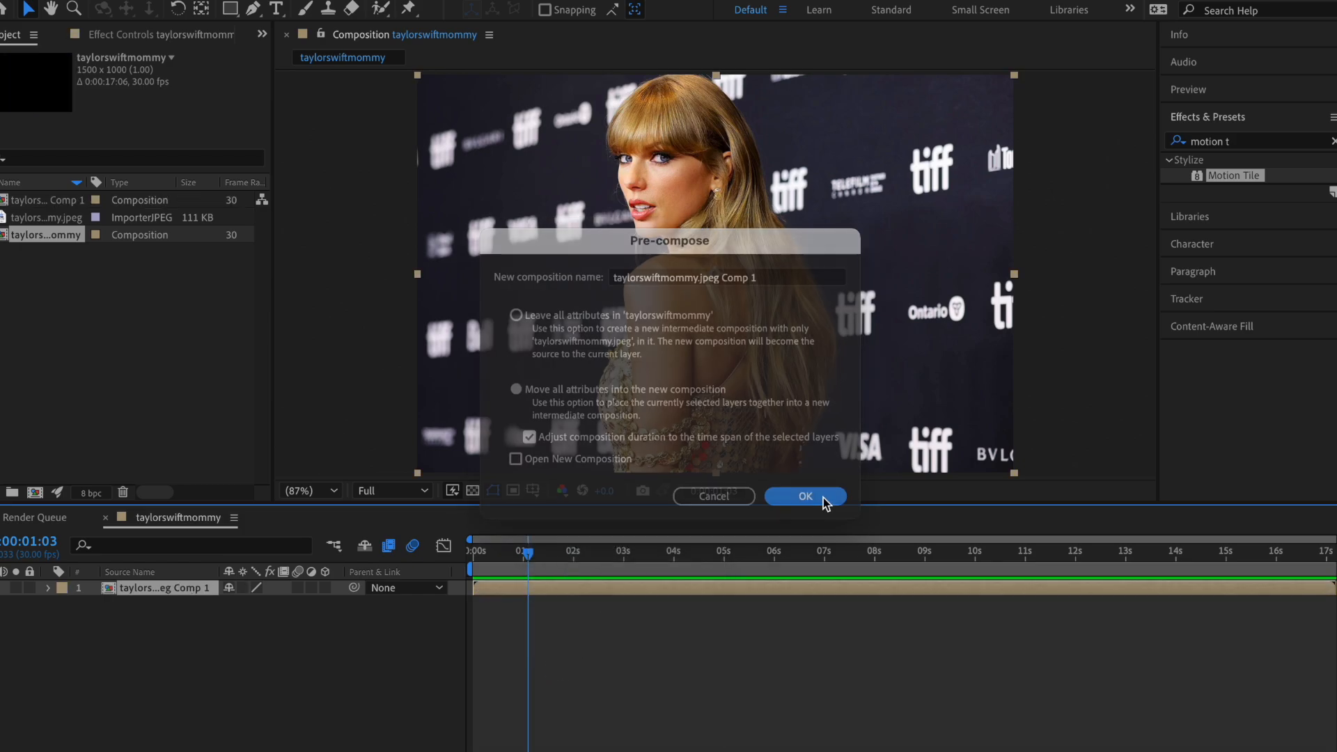
{"action": "left_click", "coordinate": [805, 496]}
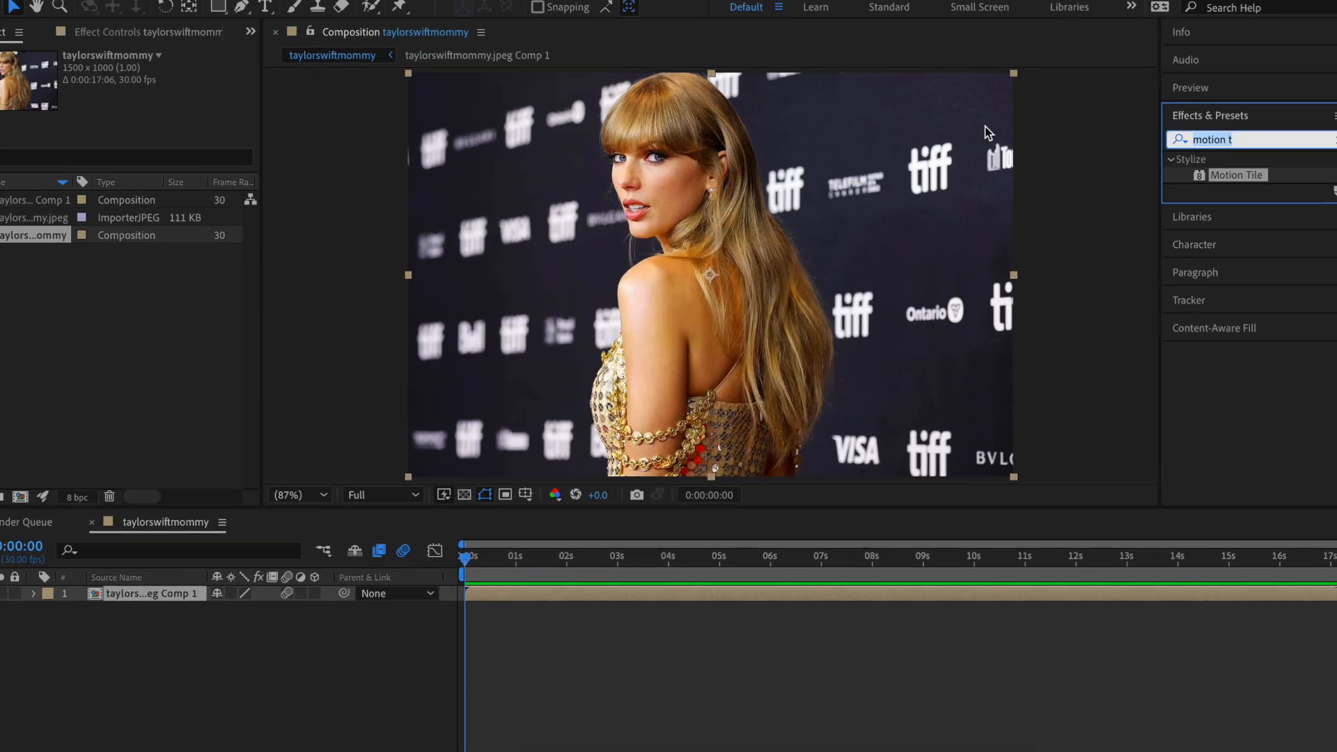
{"action": "type", "text": "hue"}
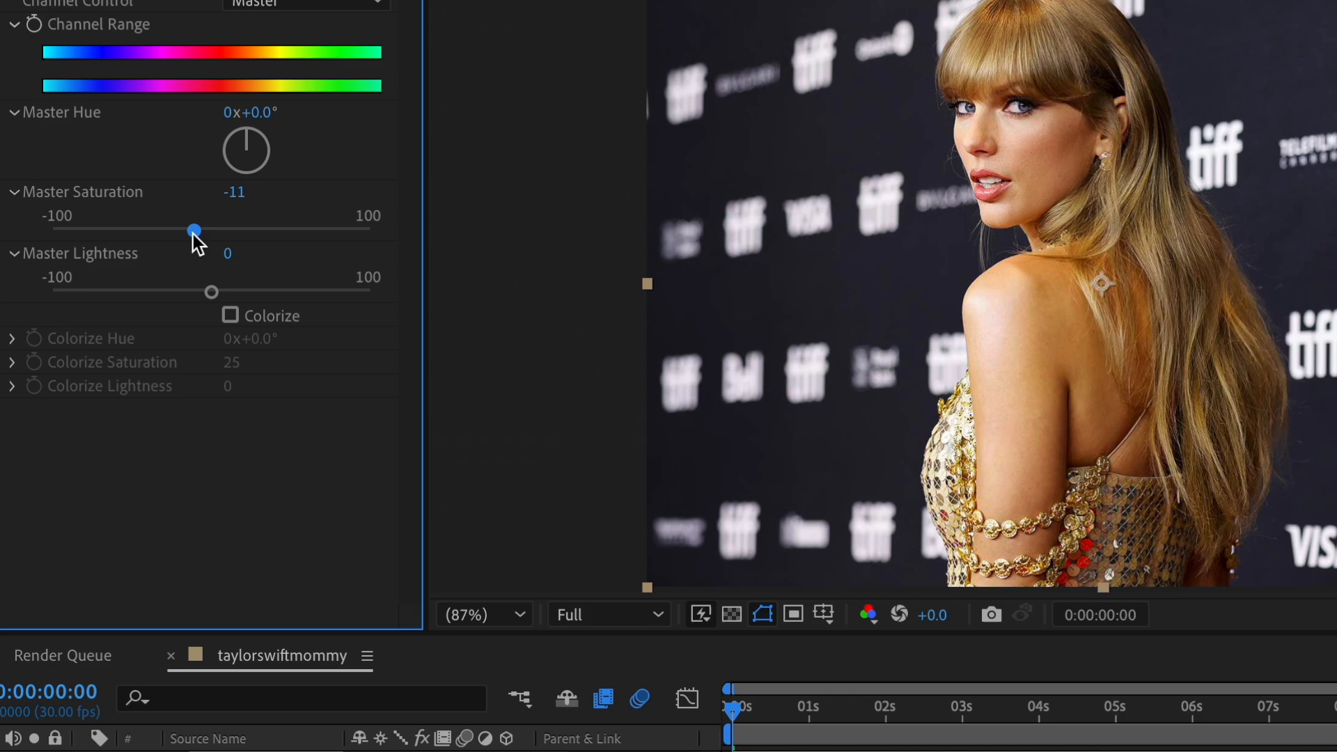
Drain the photo's Master Saturation to -57, then look up Brightness & Contrast to add next.
{"action": "left_click_drag", "start_coordinate": [194, 230], "coordinate": [117, 229]}
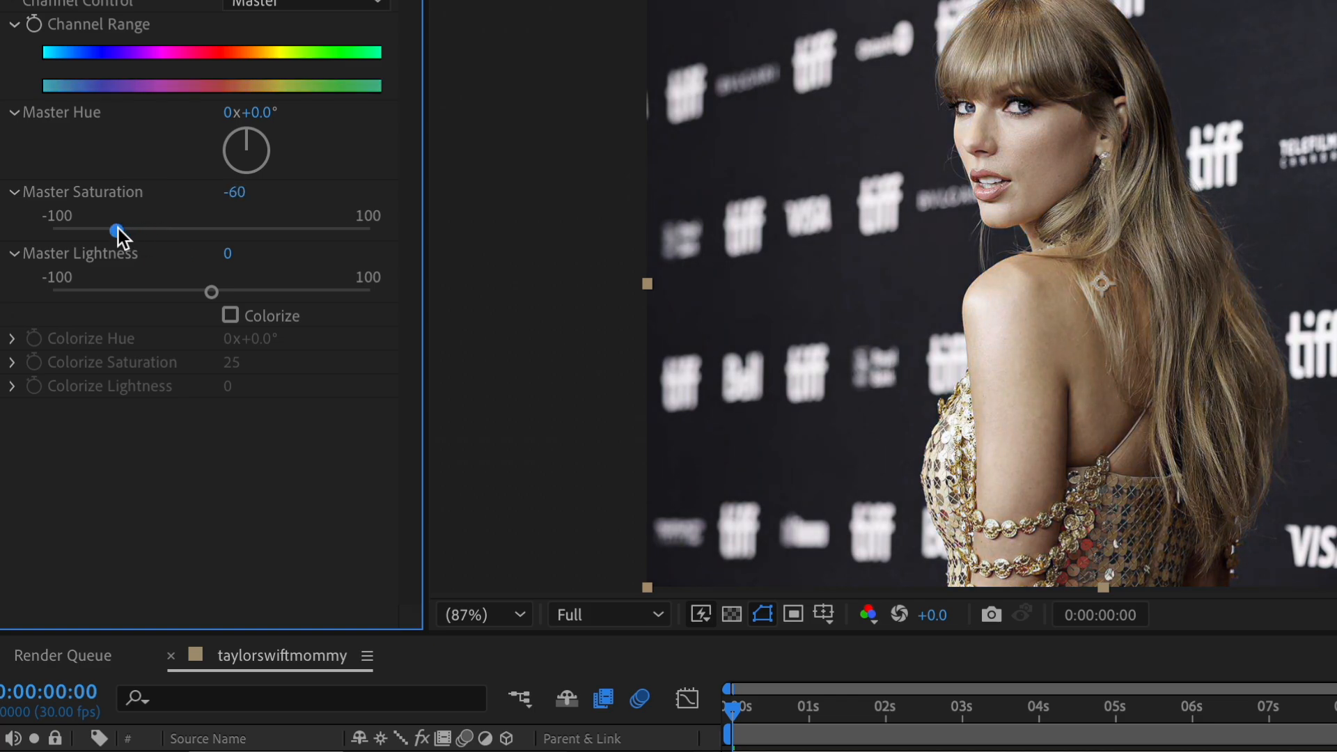
{"action": "left_click_drag", "start_coordinate": [117, 231], "coordinate": [118, 231]}
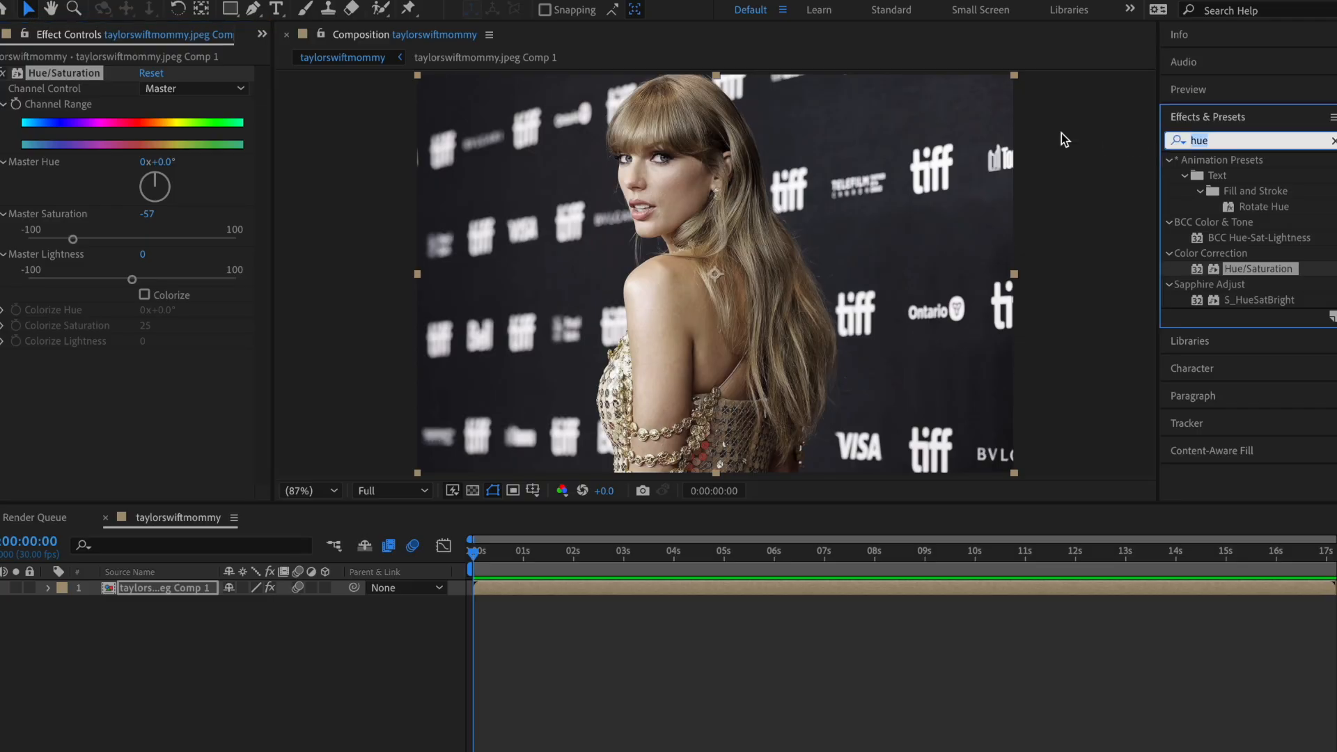
{"action": "type", "text": "brightne"}
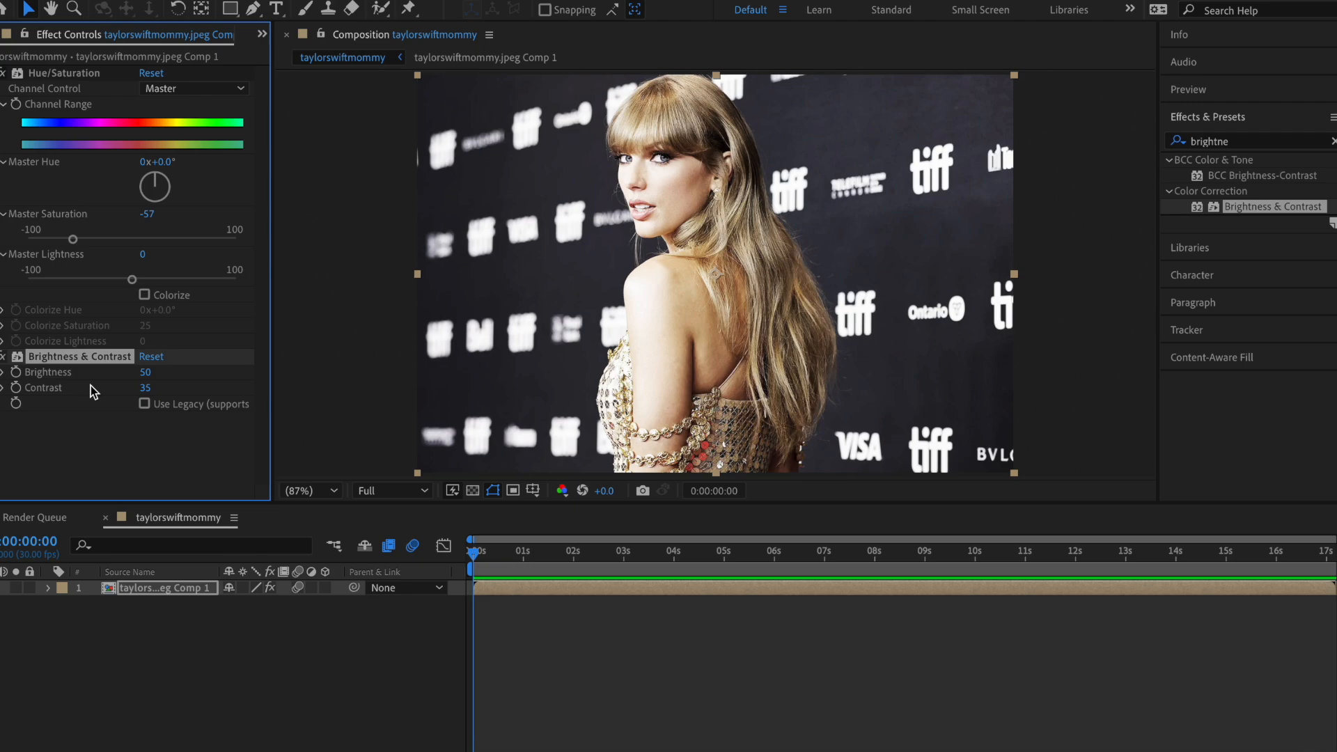
{"action": "mouse_move", "coordinate": [484, 337]}
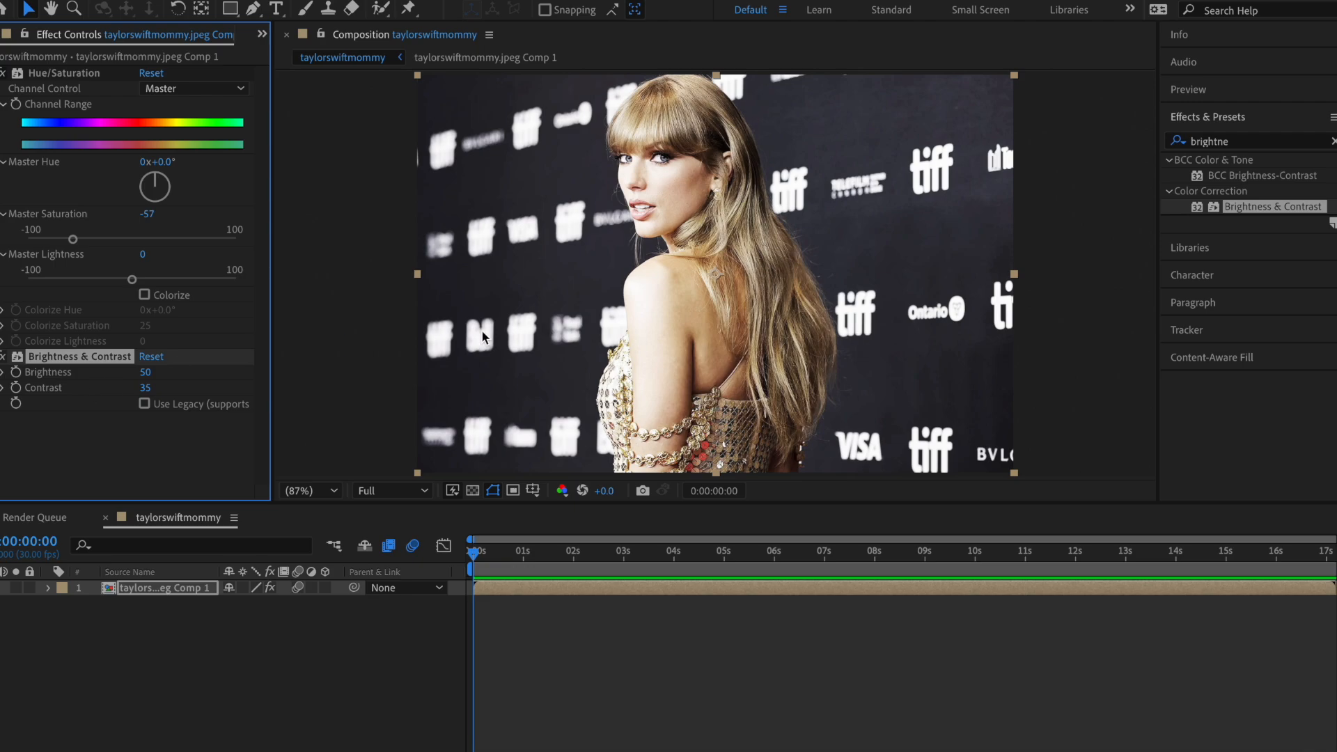
Apply Tint and map the highlights (Map White To) to a yellow hue.
{"action": "type", "text": "tin"}
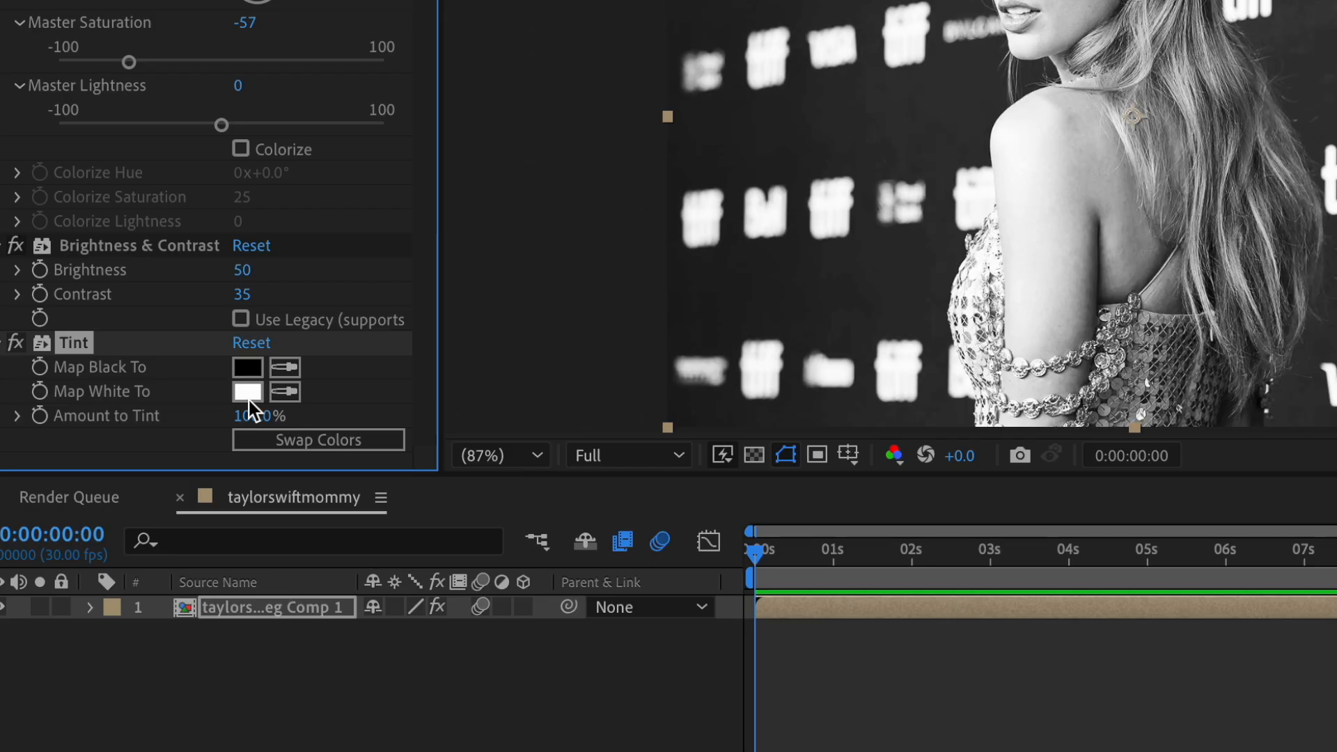
{"action": "left_click", "coordinate": [248, 392]}
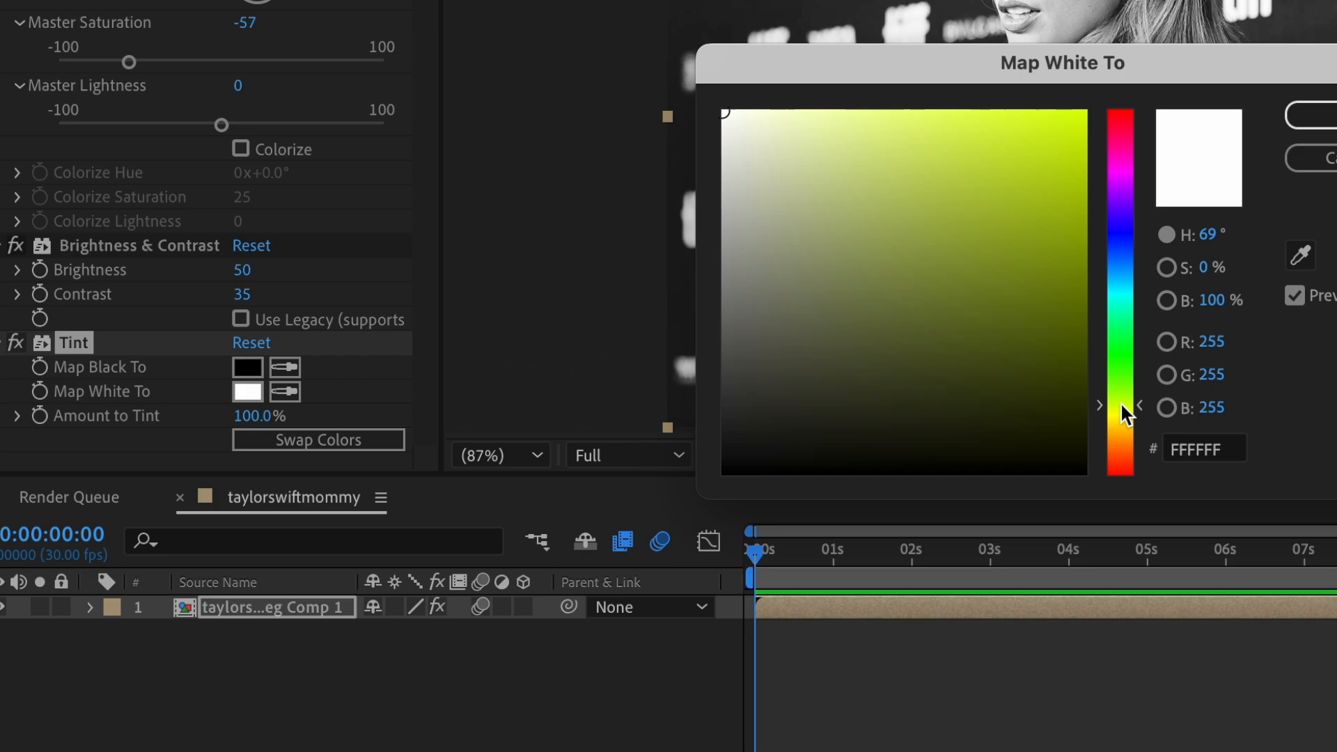
{"action": "left_click", "coordinate": [807, 147]}
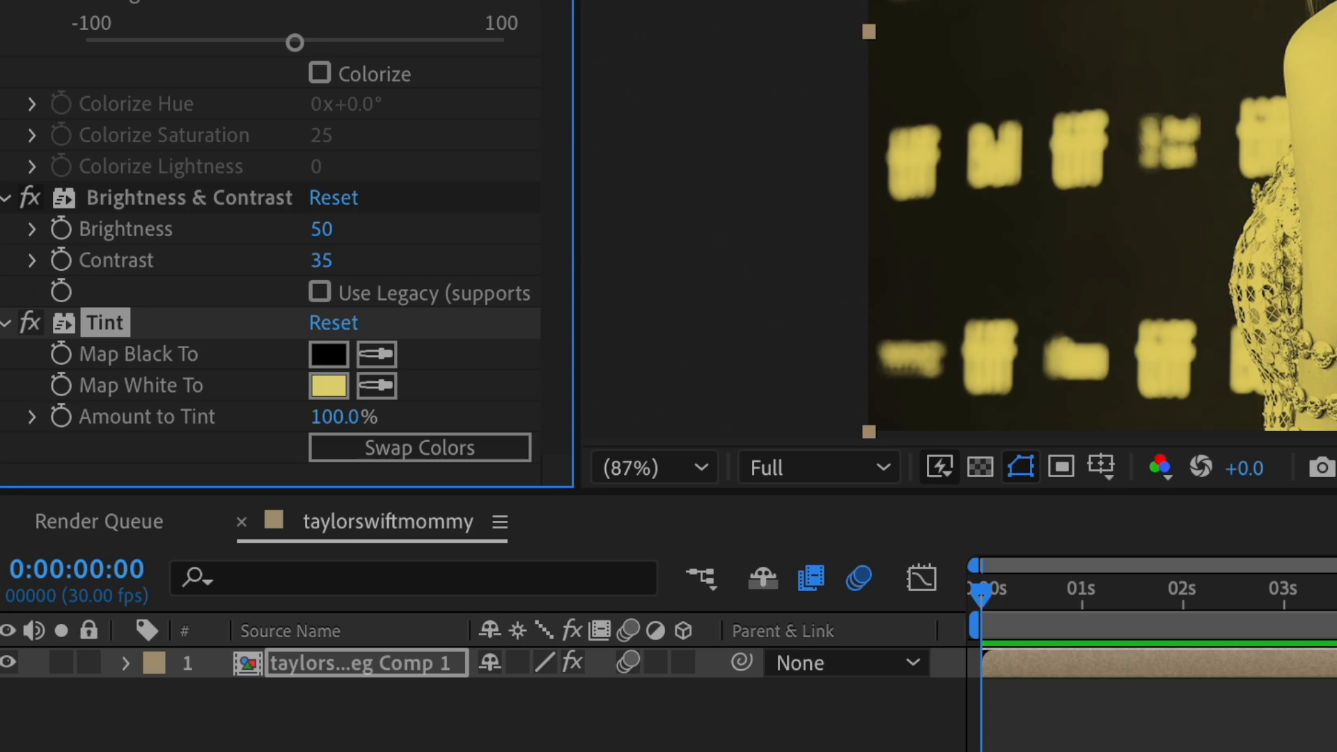
Set Amount to Tint to 50, then scrub it down to about 34% strength.
{"action": "left_click", "coordinate": [343, 418]}
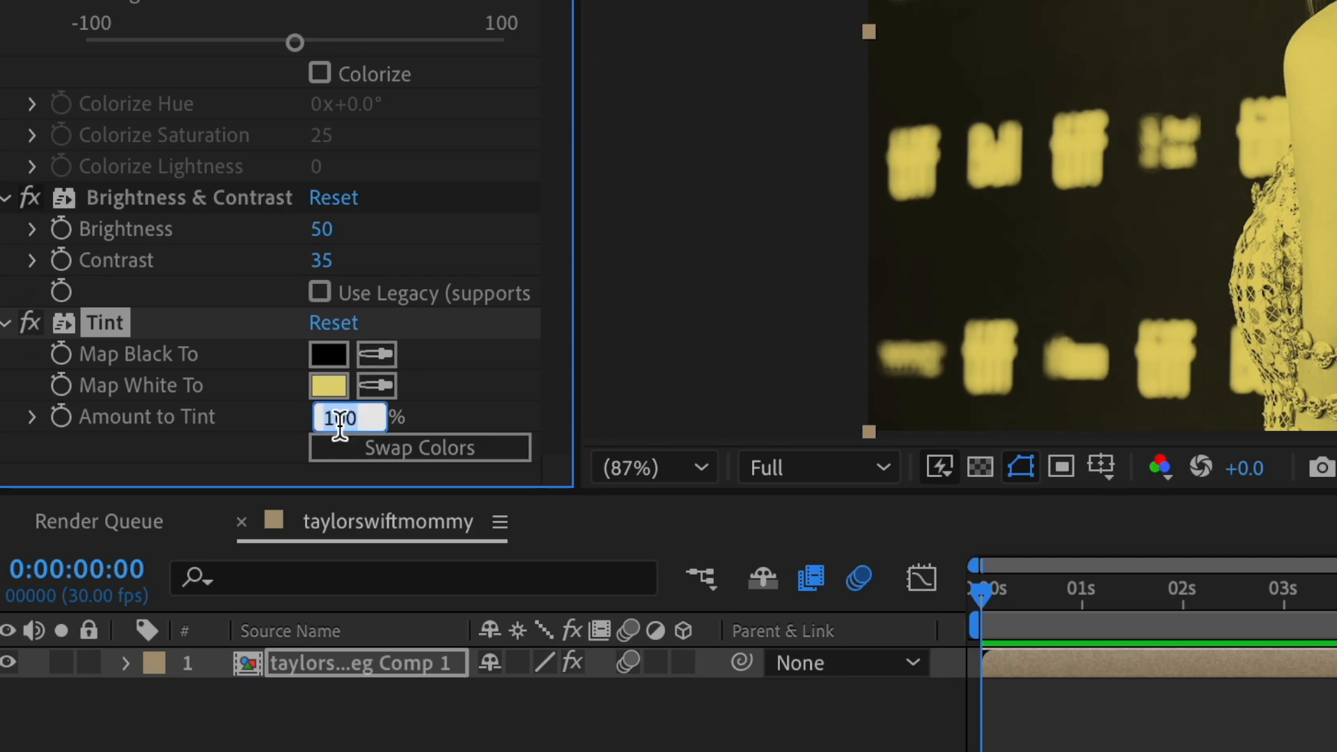
{"action": "type", "text": "50.0%"}
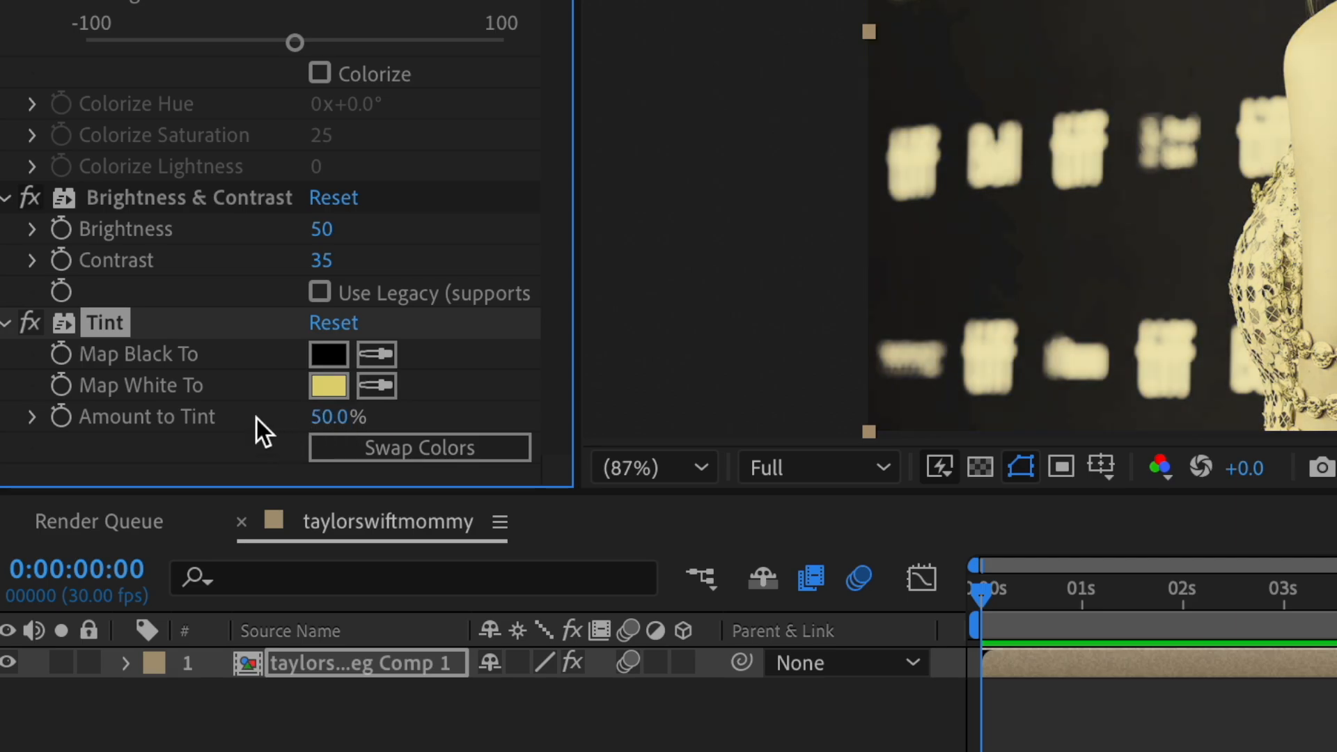
{"action": "left_click_drag", "start_coordinate": [337, 416], "coordinate": [320, 416]}
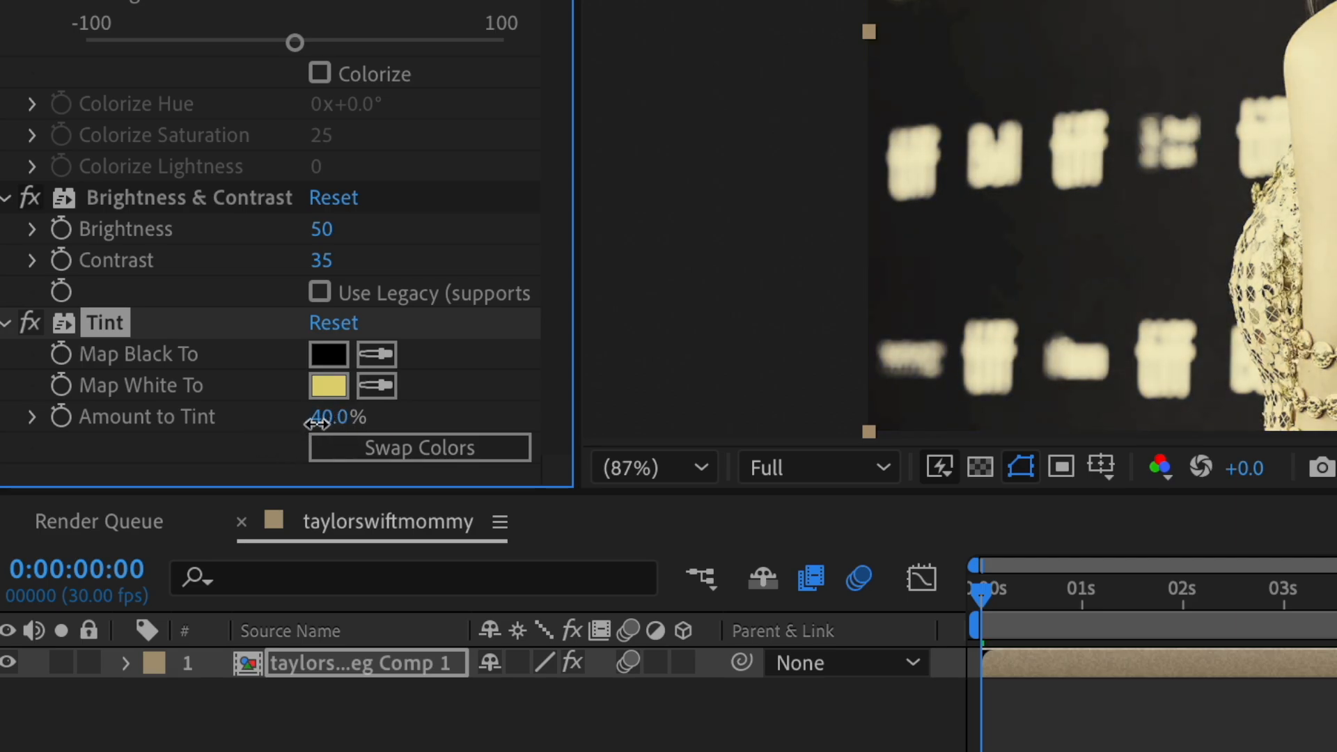
{"action": "left_click_drag", "start_coordinate": [337, 416], "coordinate": [310, 426]}
{"action": "type", "text": "c"}
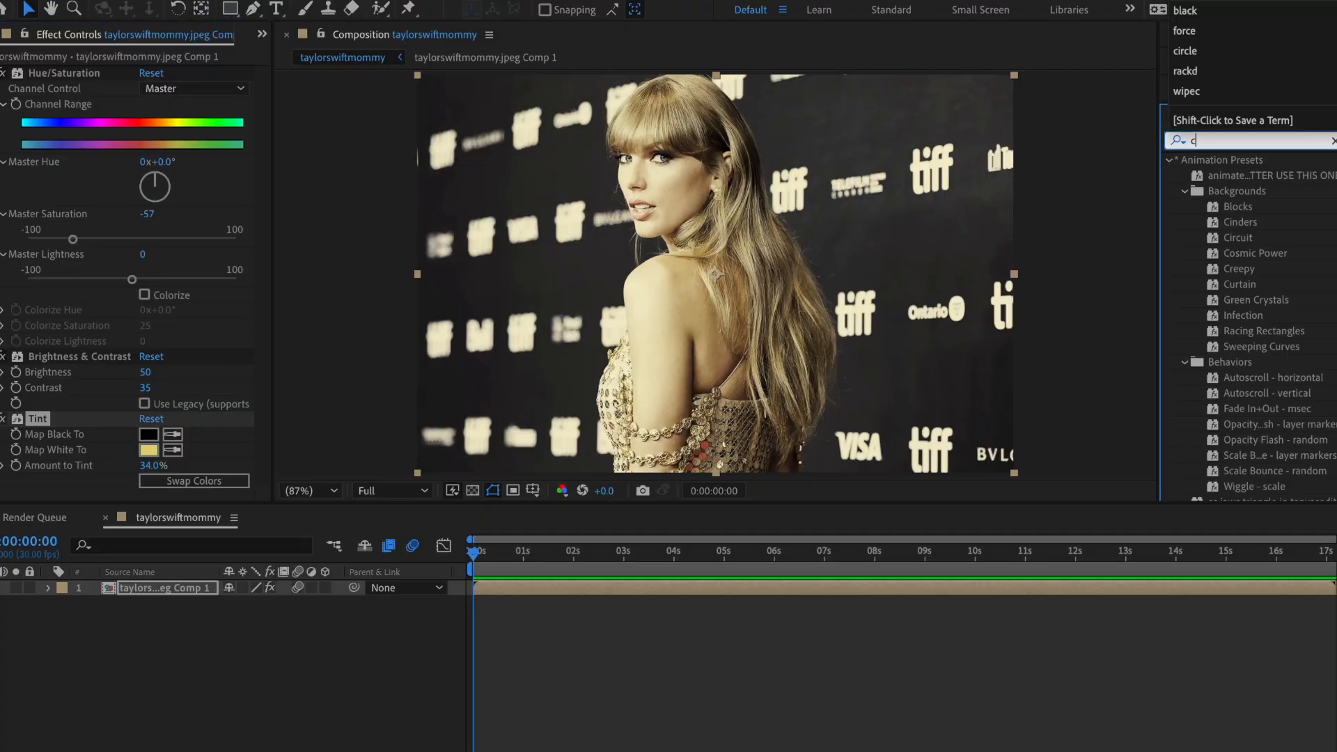
Apply Auto Contrast, then add a Sharpen effect with Sharpen Amount 15.
{"action": "type", "text": "ontras"}
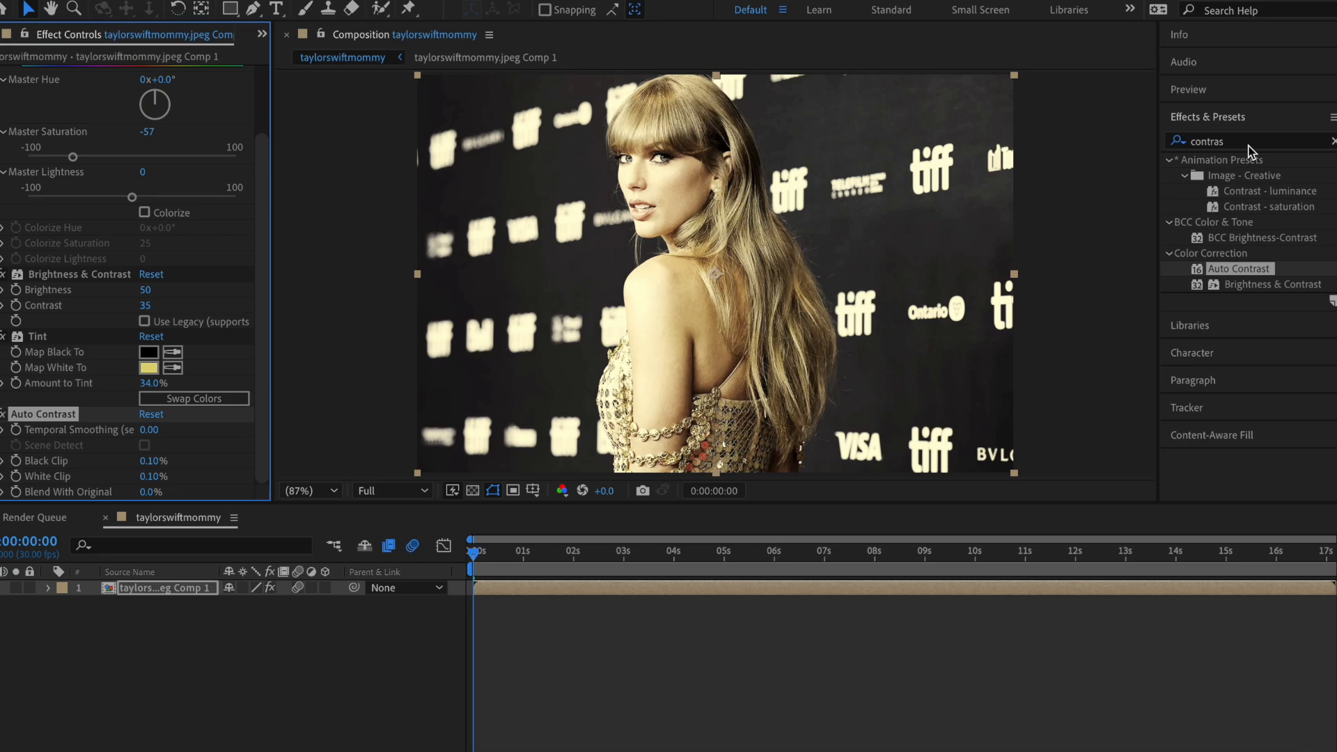
{"action": "type", "text": "sharpen"}
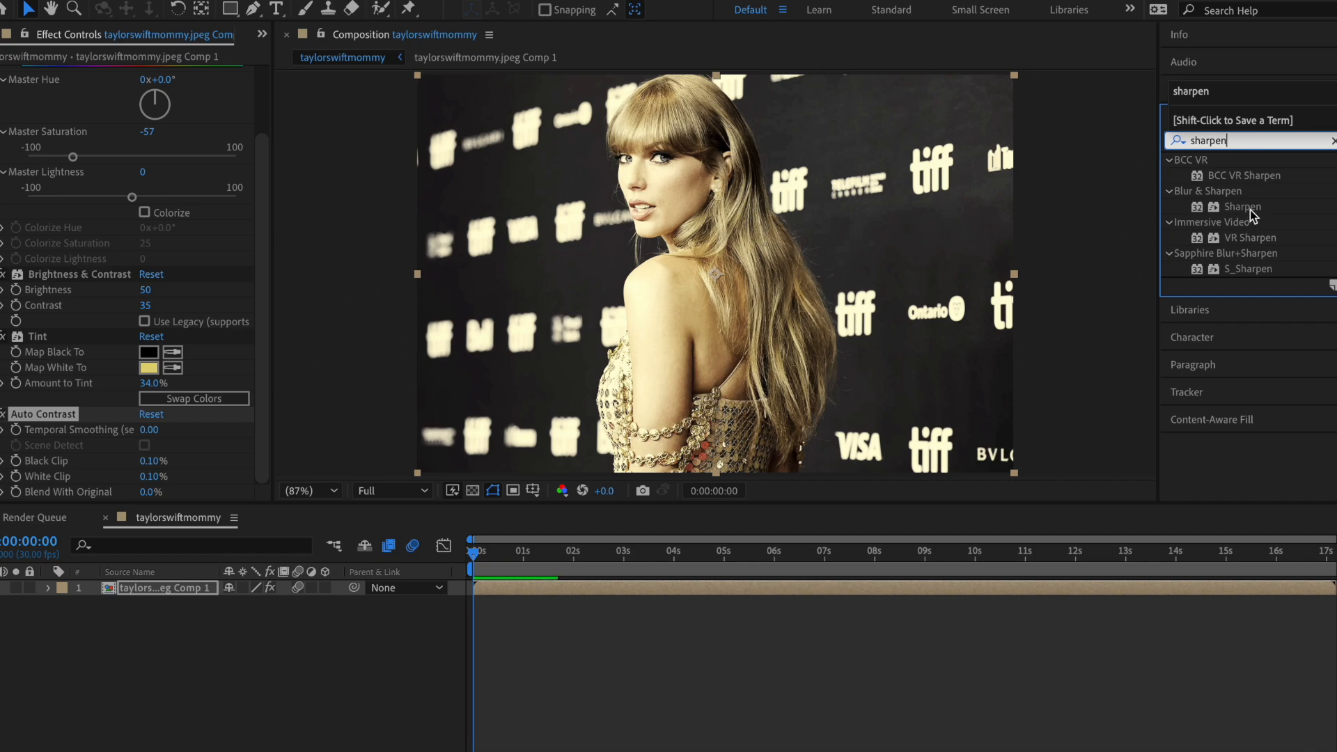
{"action": "double_click", "coordinate": [1241, 207]}
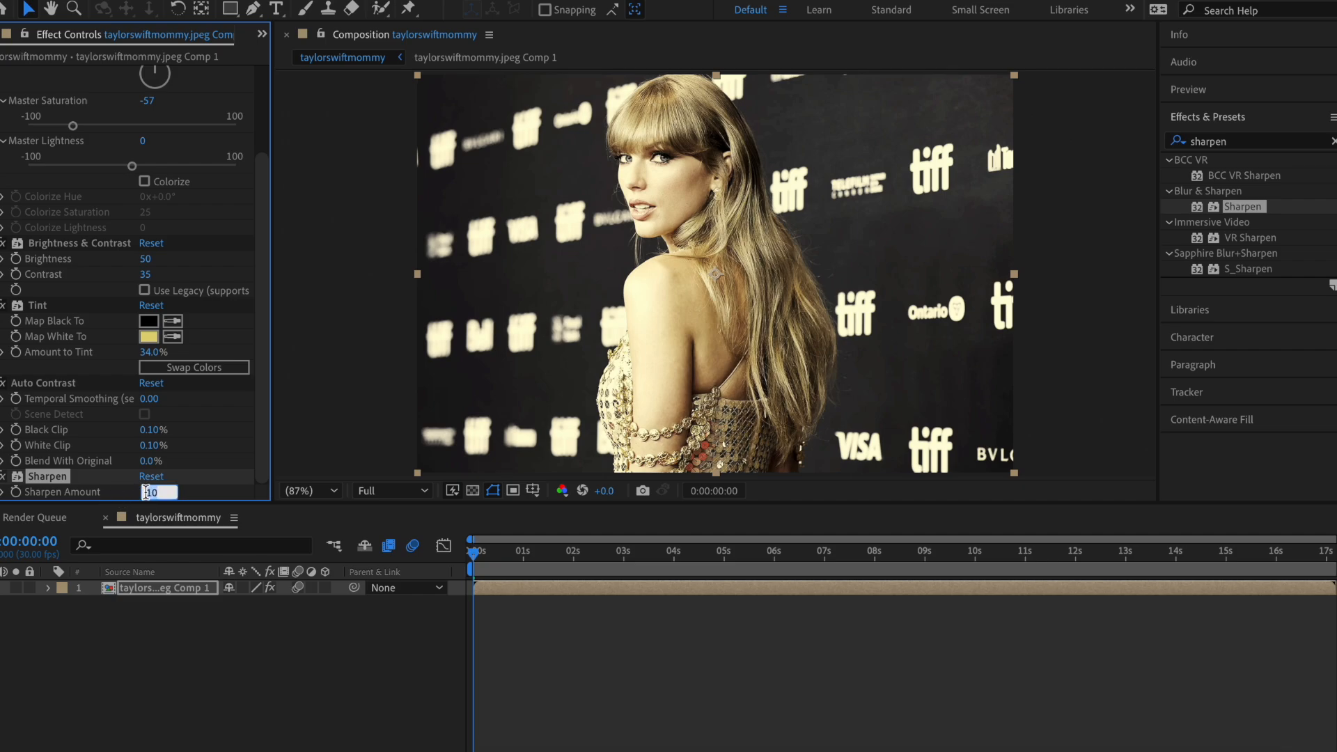
{"action": "type", "text": "15"}
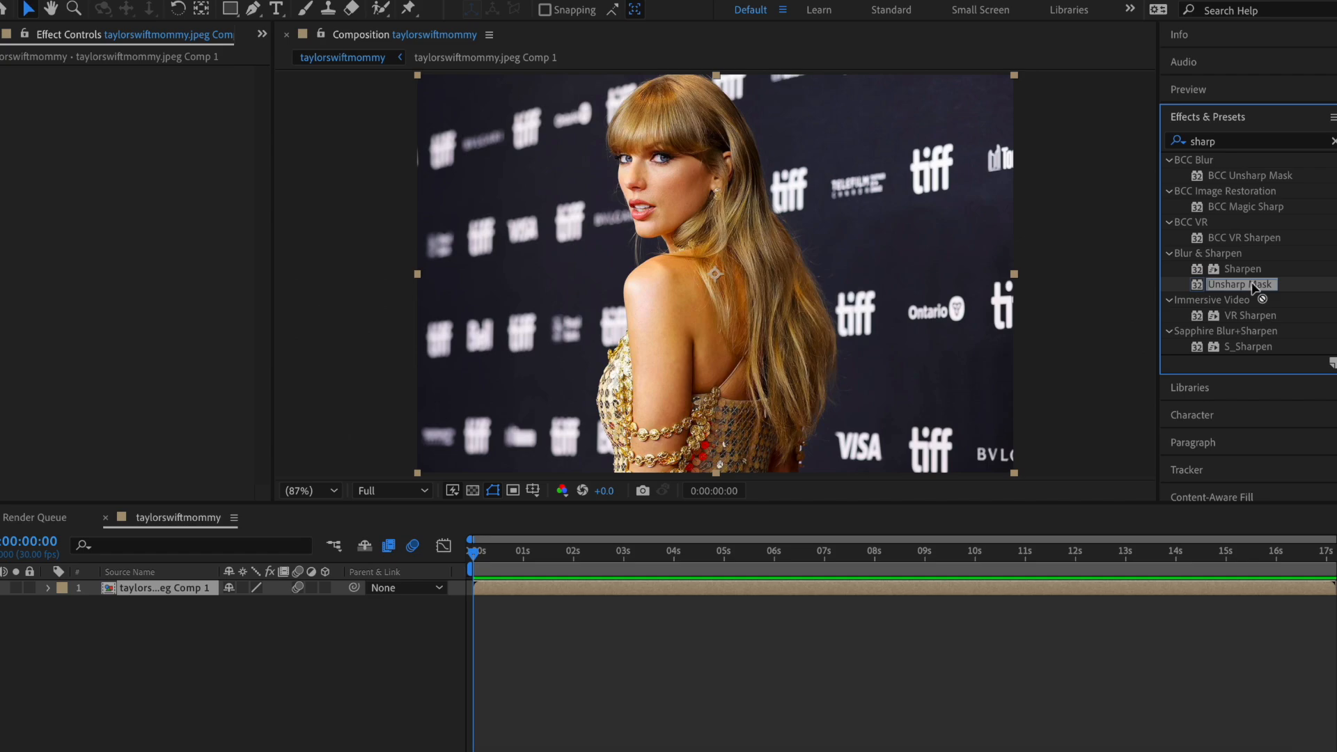
Apply Unsharp Mask with radius 50, add Sharpen beneath it, and search for Lumetri Color.
{"action": "double_click", "coordinate": [1240, 284]}
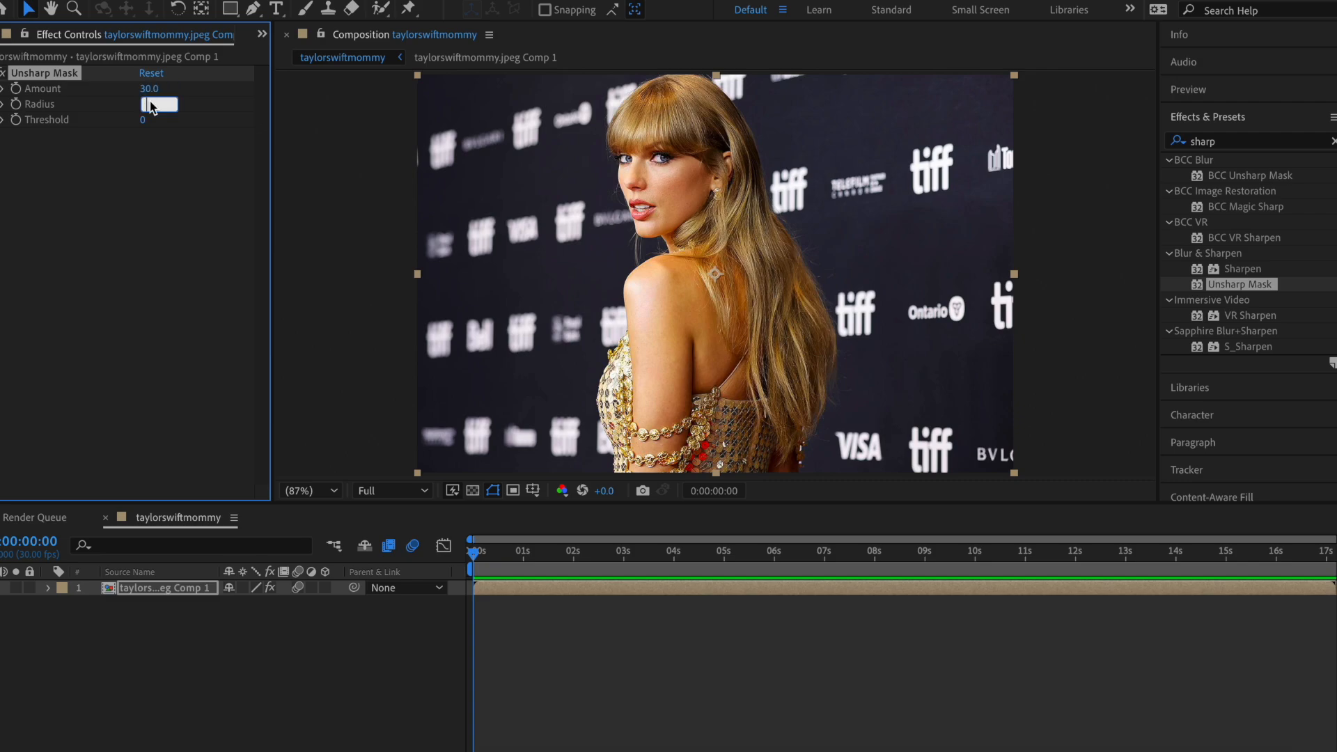
{"action": "type", "text": "50"}
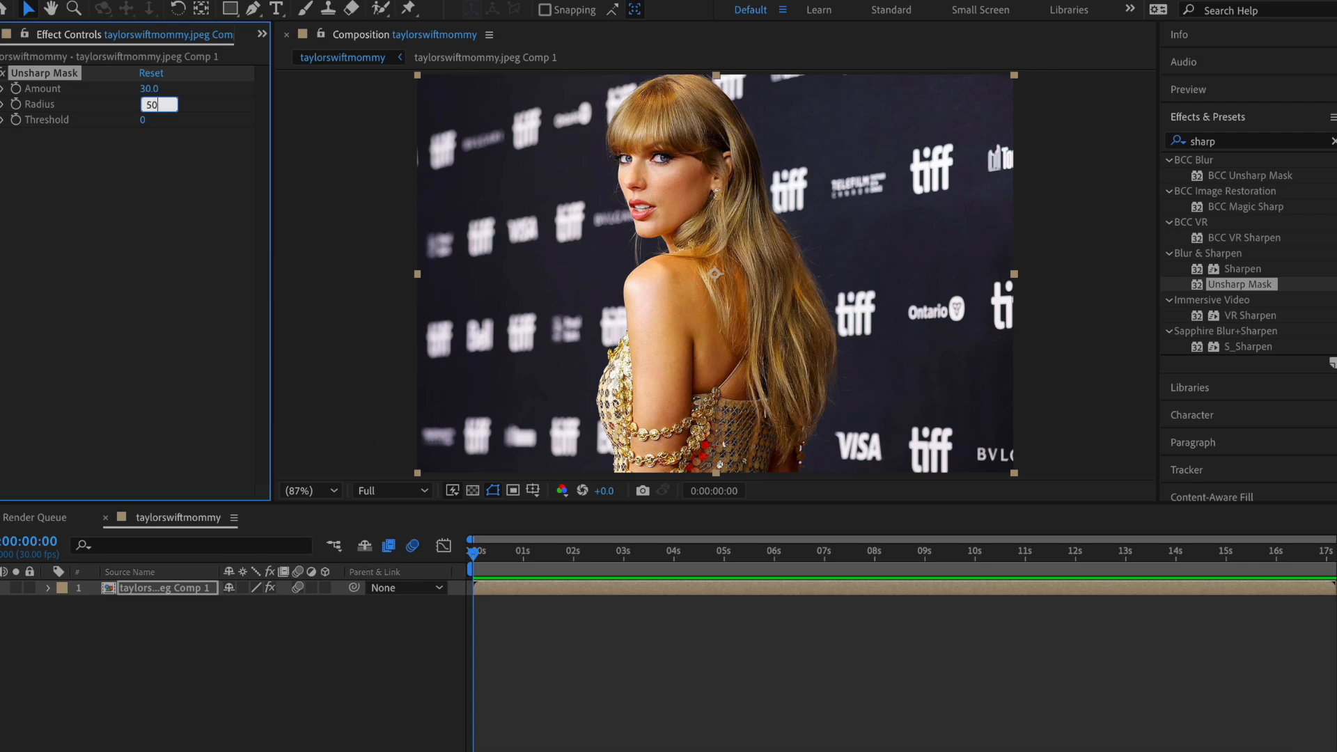
{"action": "key", "text": "Enter"}
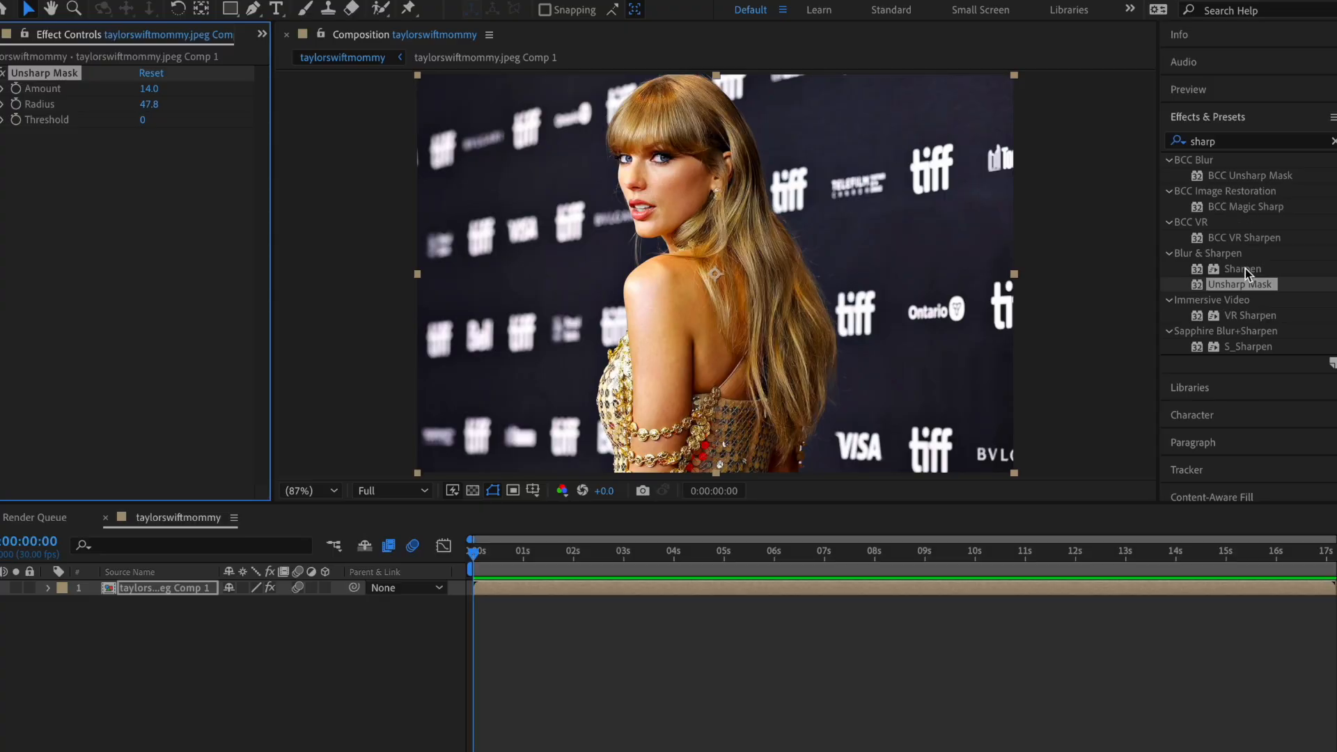
{"action": "double_click", "coordinate": [1246, 269]}
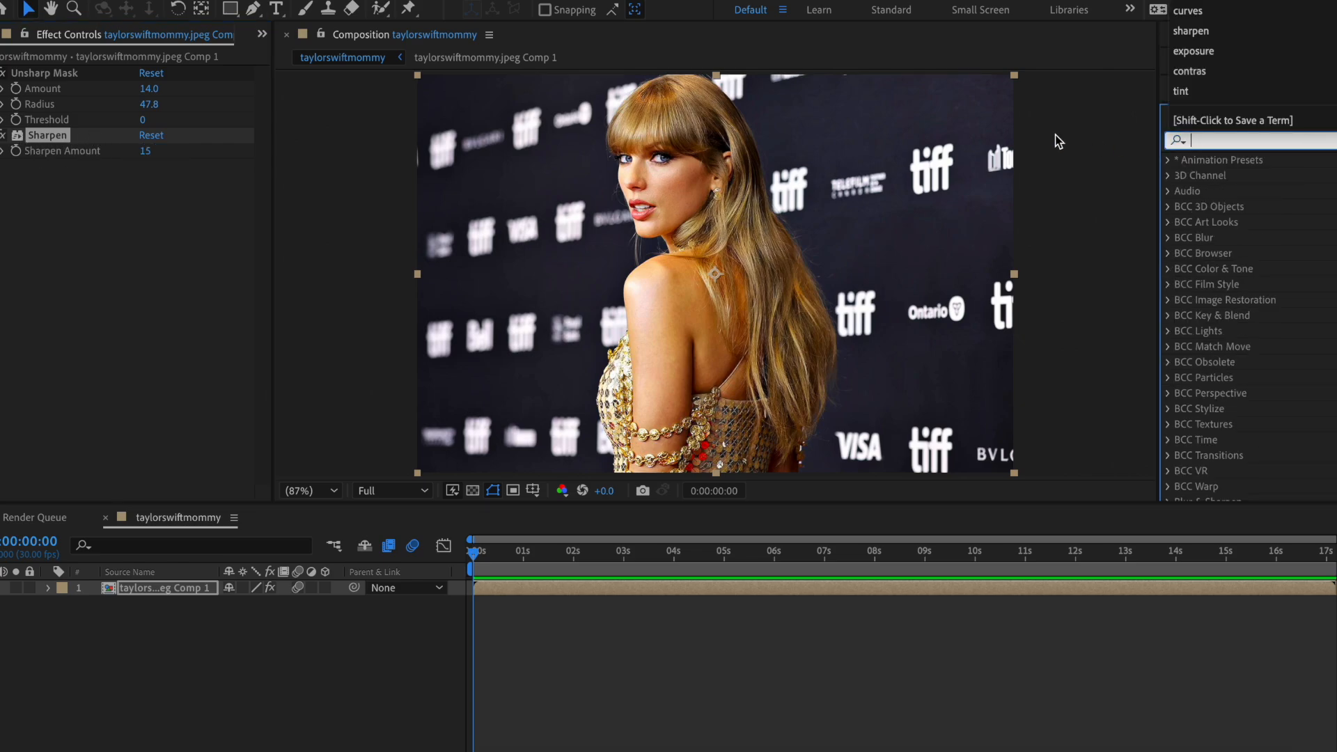
{"action": "type", "text": "lumi"}
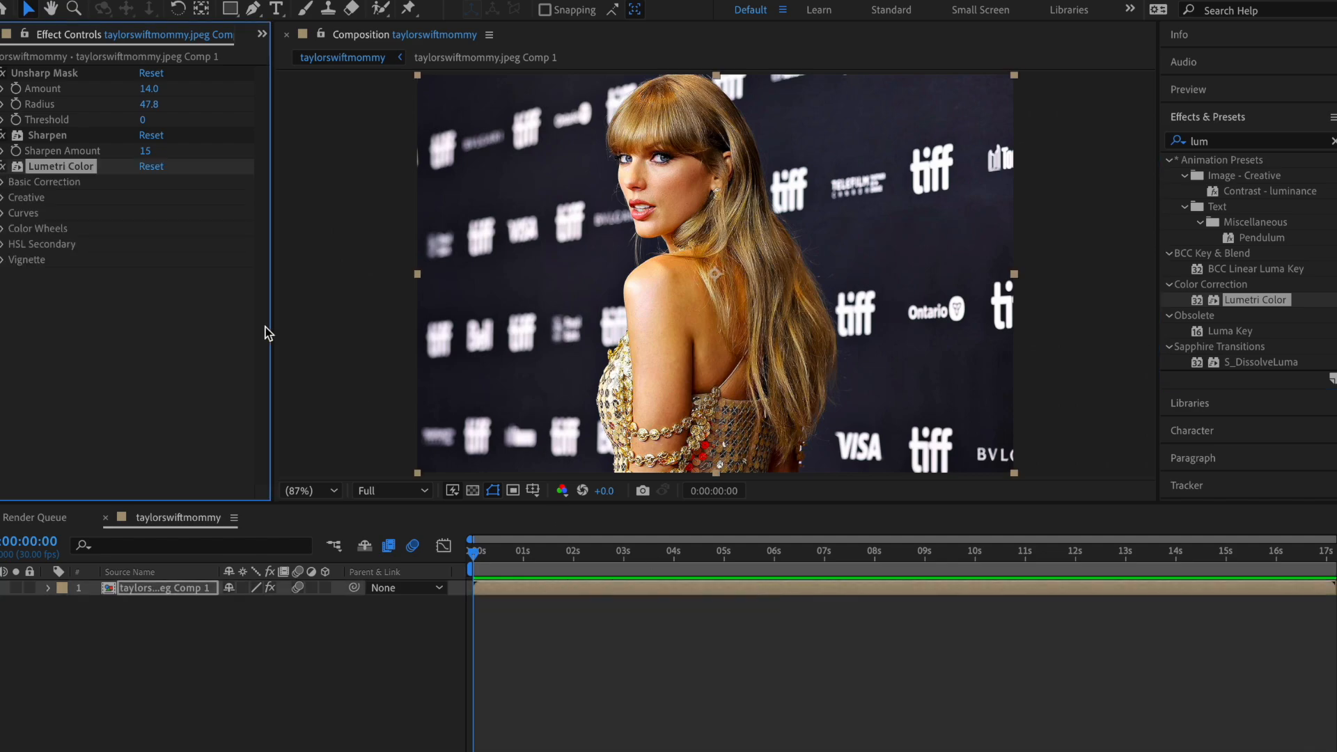
{"action": "mouse_move", "coordinate": [70, 212]}
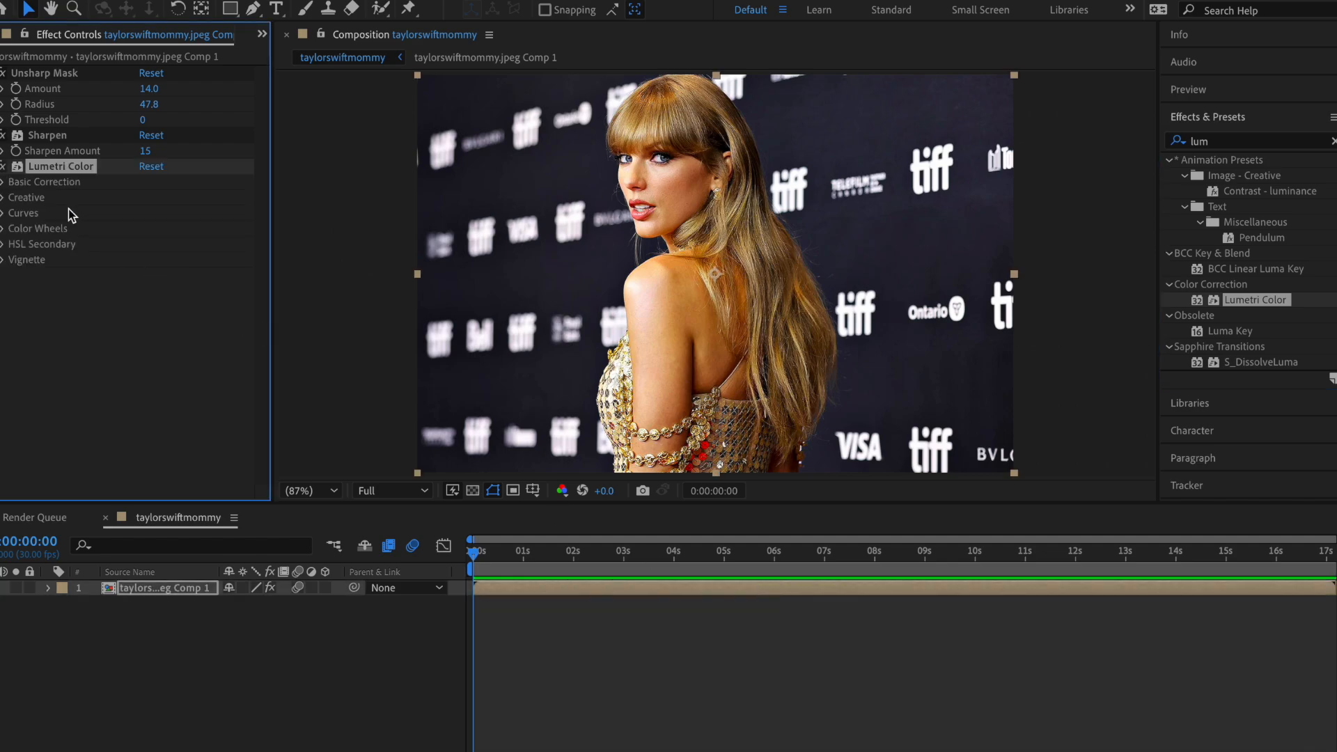
In Lumetri Basic Correction nudge Tint to 13, sample a reddish white-balance colour, then cancel it.
{"action": "left_click", "coordinate": [6, 181]}
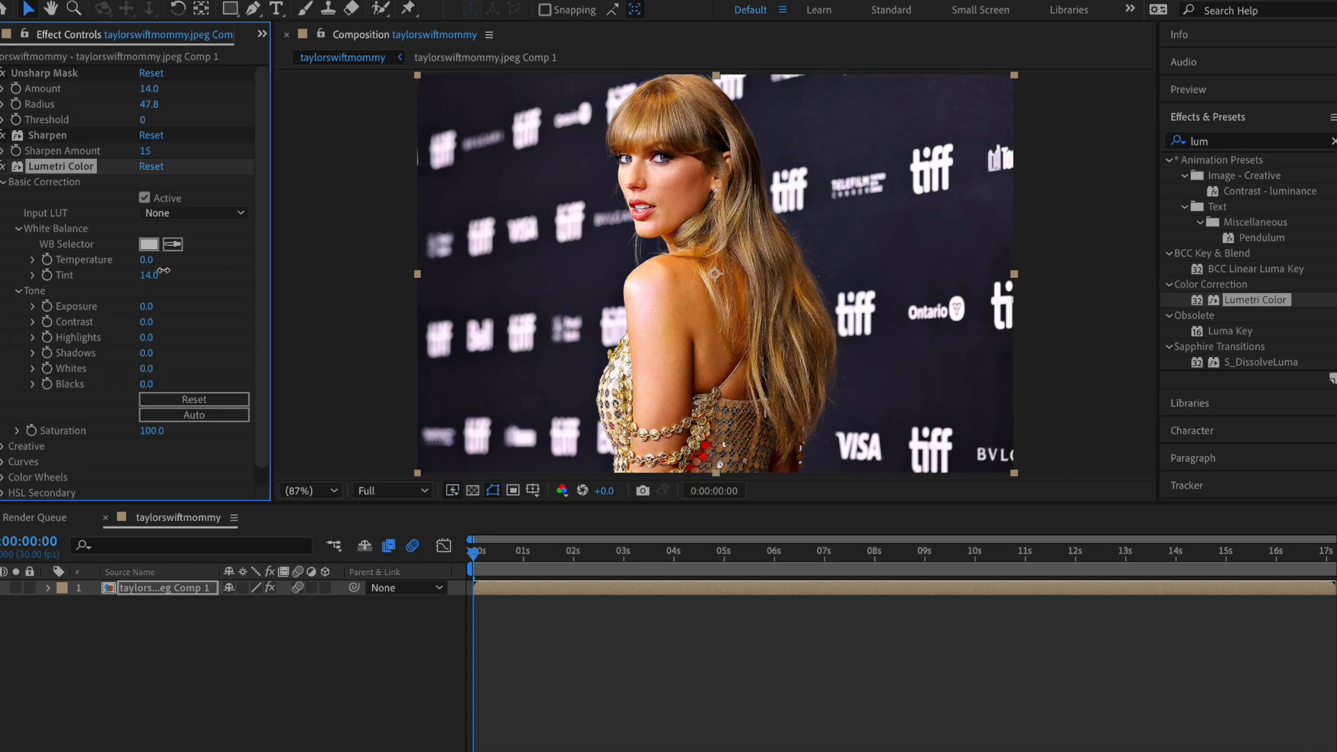
{"action": "left_click_drag", "start_coordinate": [153, 275], "coordinate": [147, 274]}
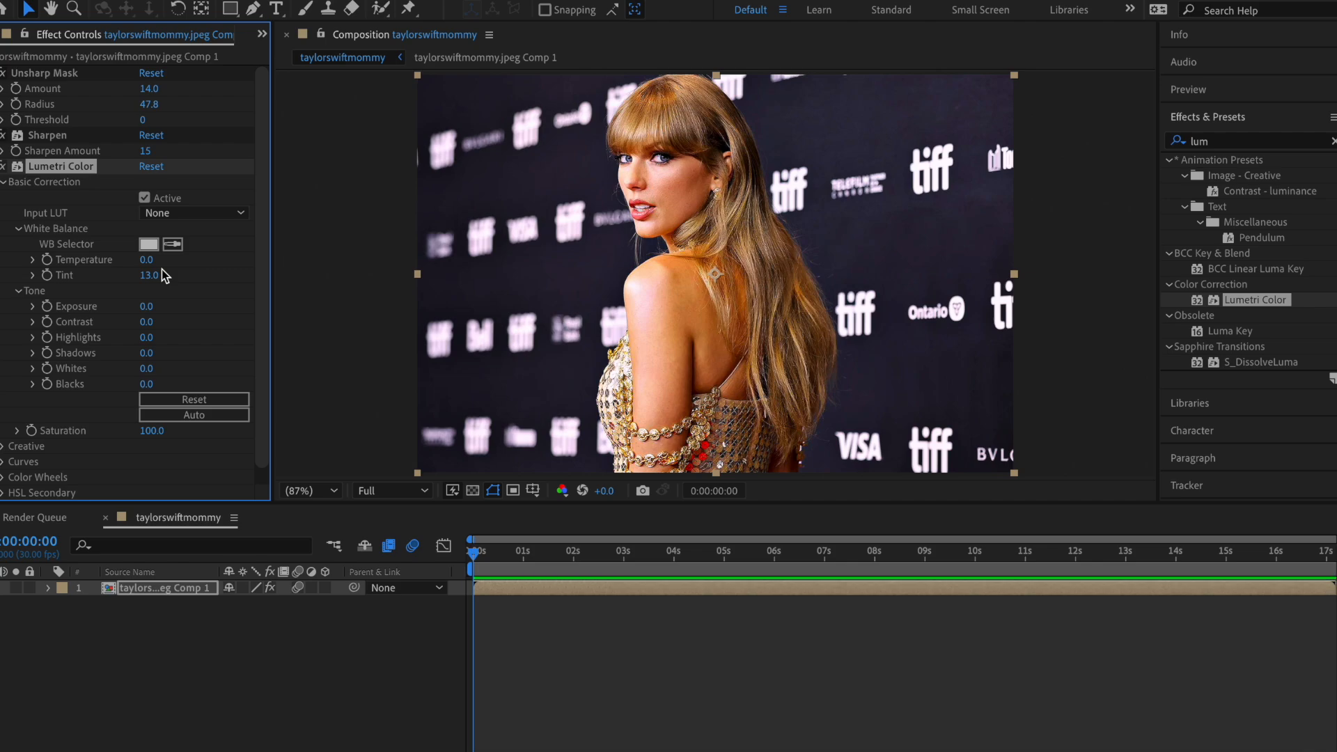
{"action": "left_click", "coordinate": [147, 244]}
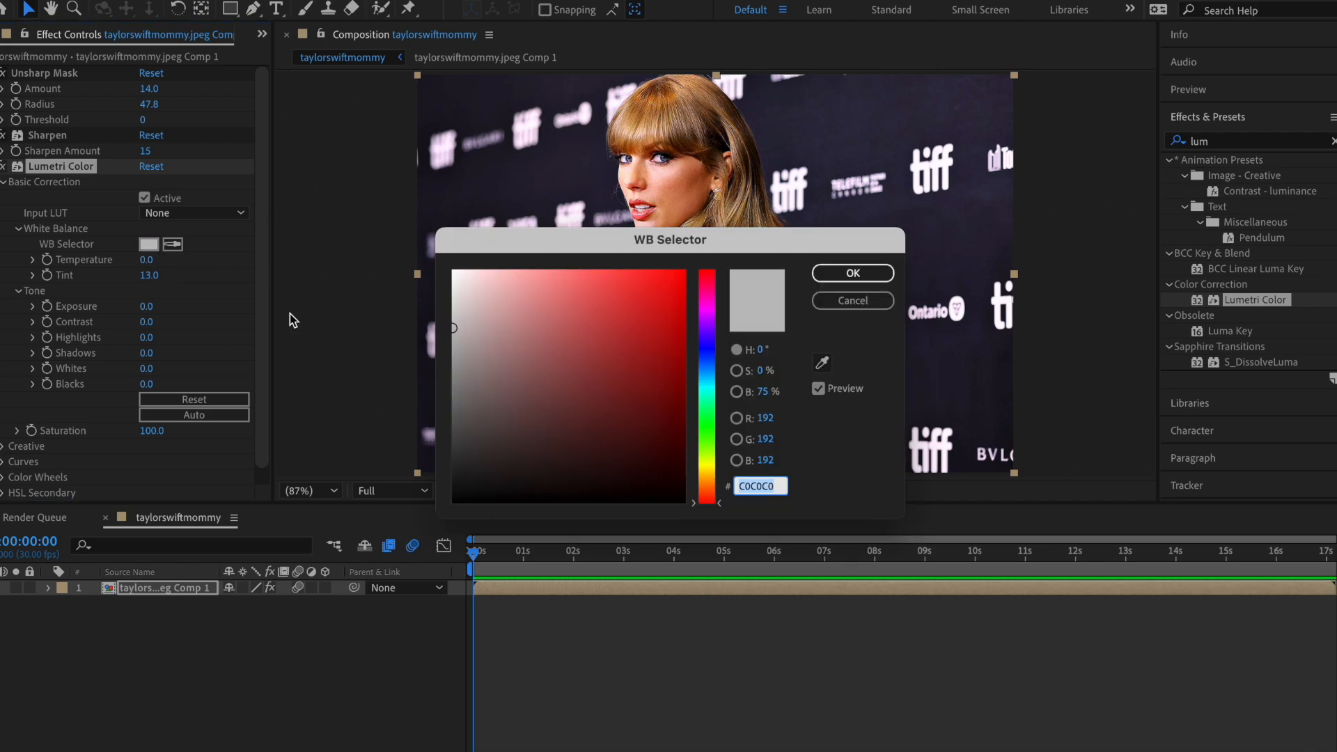
{"action": "left_click", "coordinate": [551, 330]}
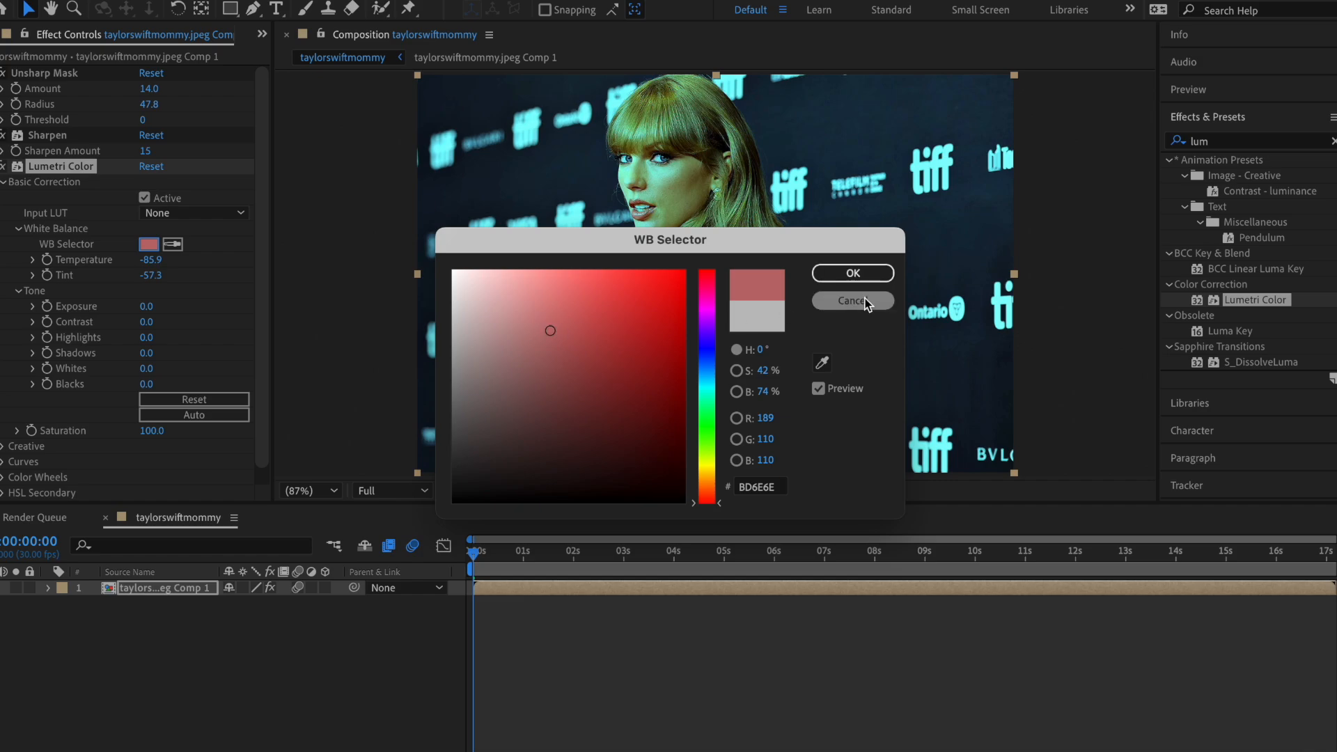
{"action": "left_click", "coordinate": [852, 301]}
{"action": "type", "text": "exposure"}
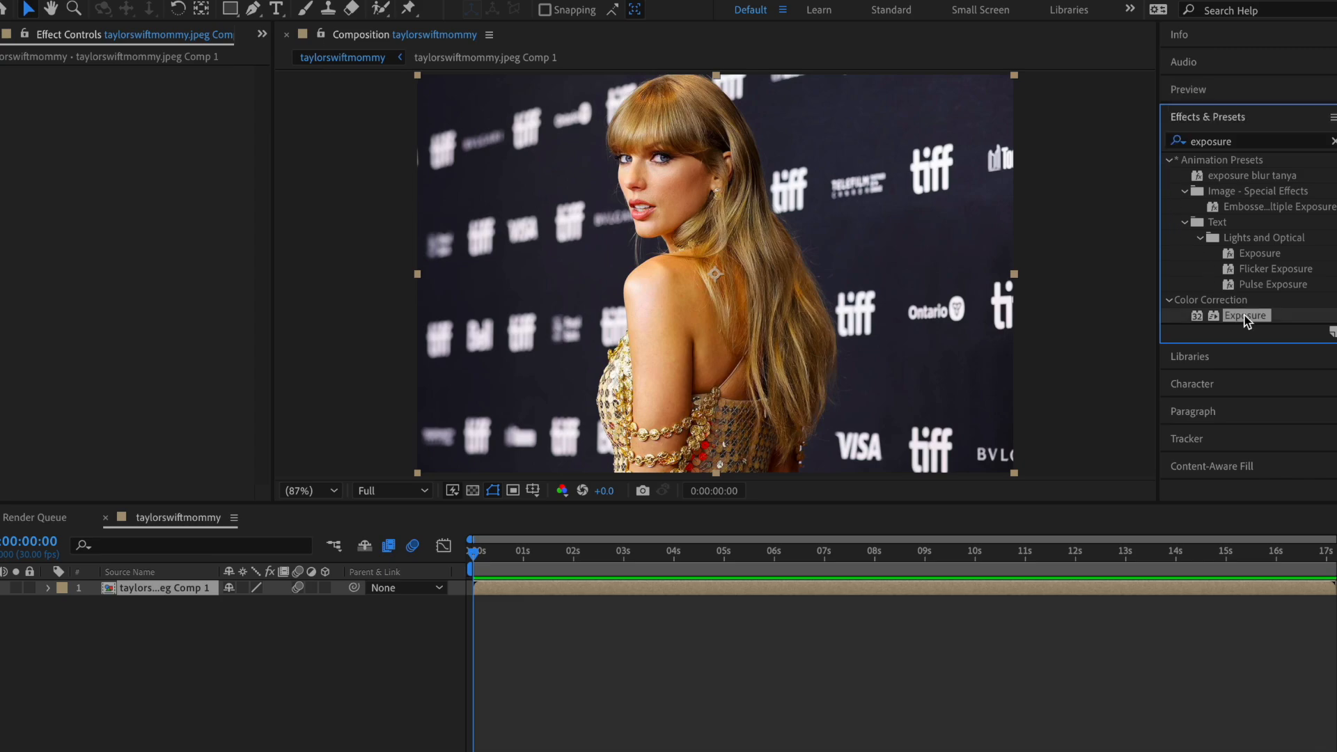
Apply Exposure to the photo and raise its Exposure amount to about 0.85.
{"action": "double_click", "coordinate": [1246, 315]}
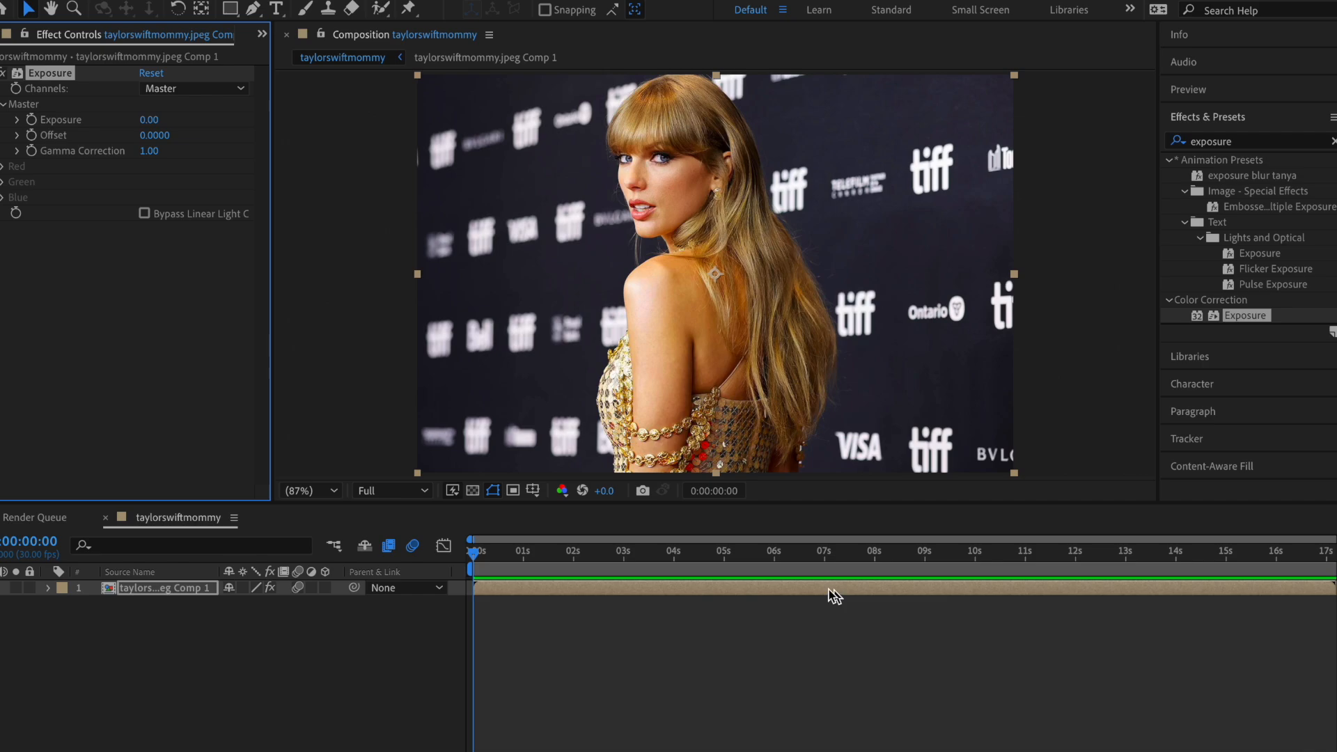
{"action": "double_click", "coordinate": [148, 120]}
{"action": "type", "text": "1"}
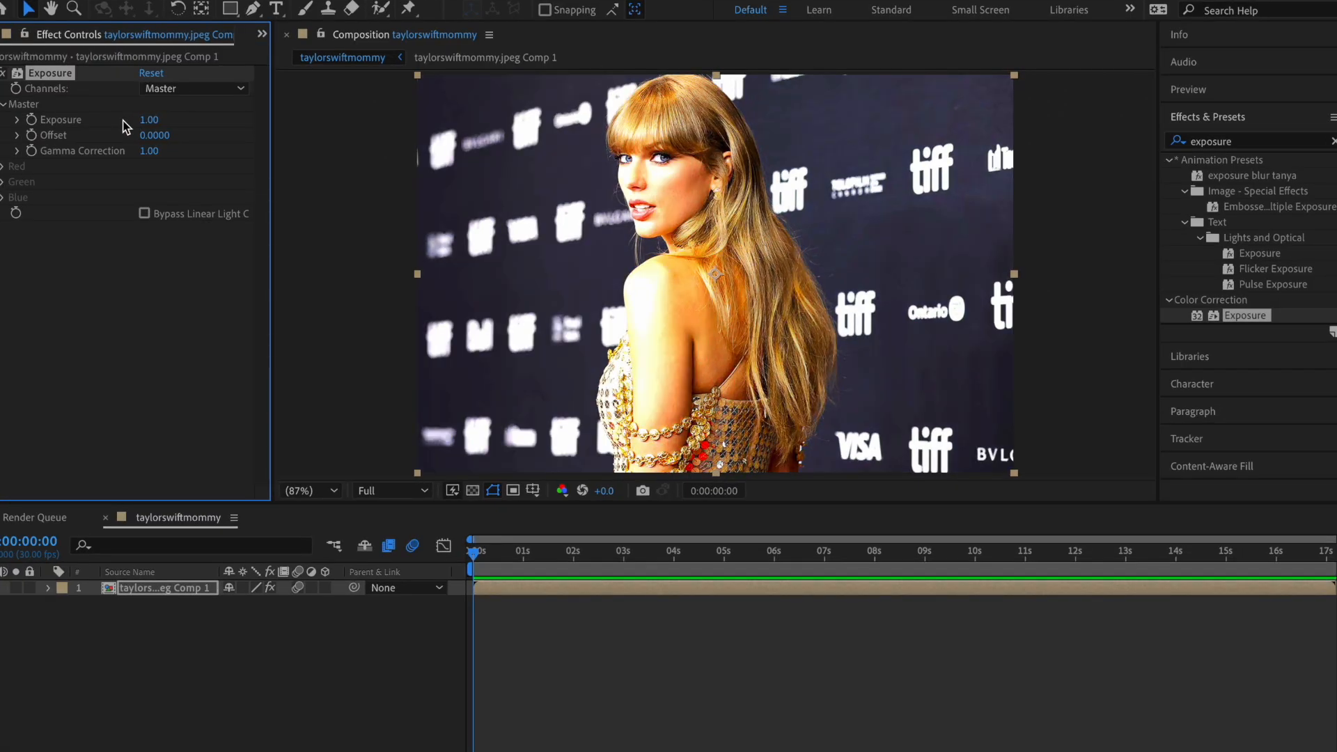
{"action": "type", "text": "sharpen"}
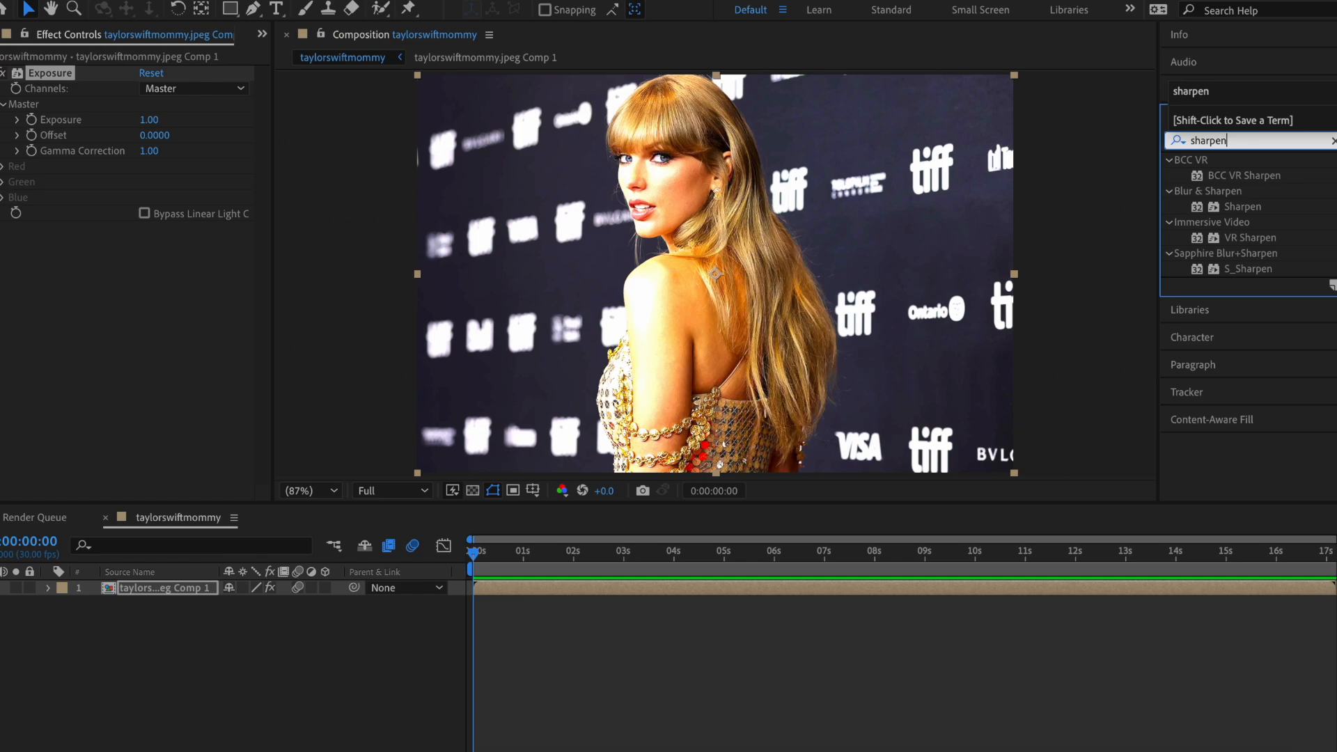
Add Sharpen at 100, then scrub the Sharpen Amount down to about 43.
{"action": "left_click_drag", "start_coordinate": [1244, 206], "coordinate": [720, 593]}
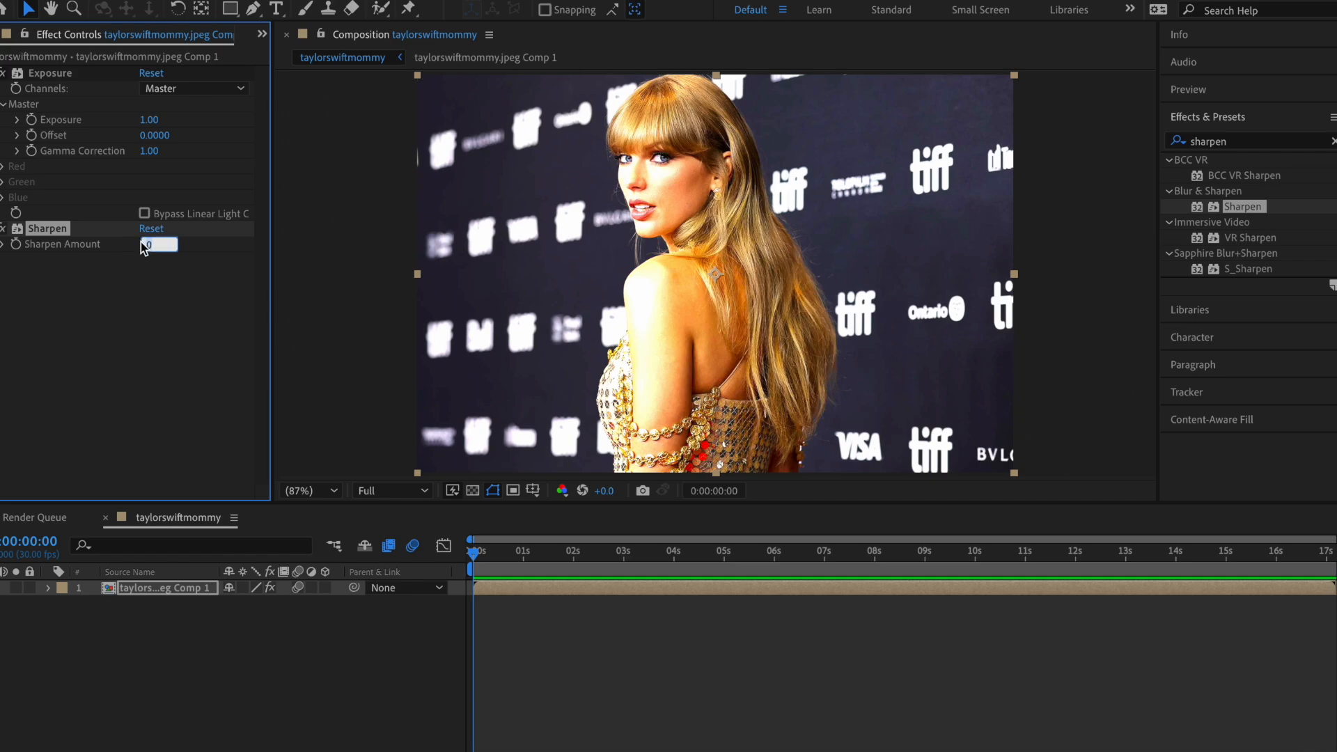
{"action": "type", "text": "100"}
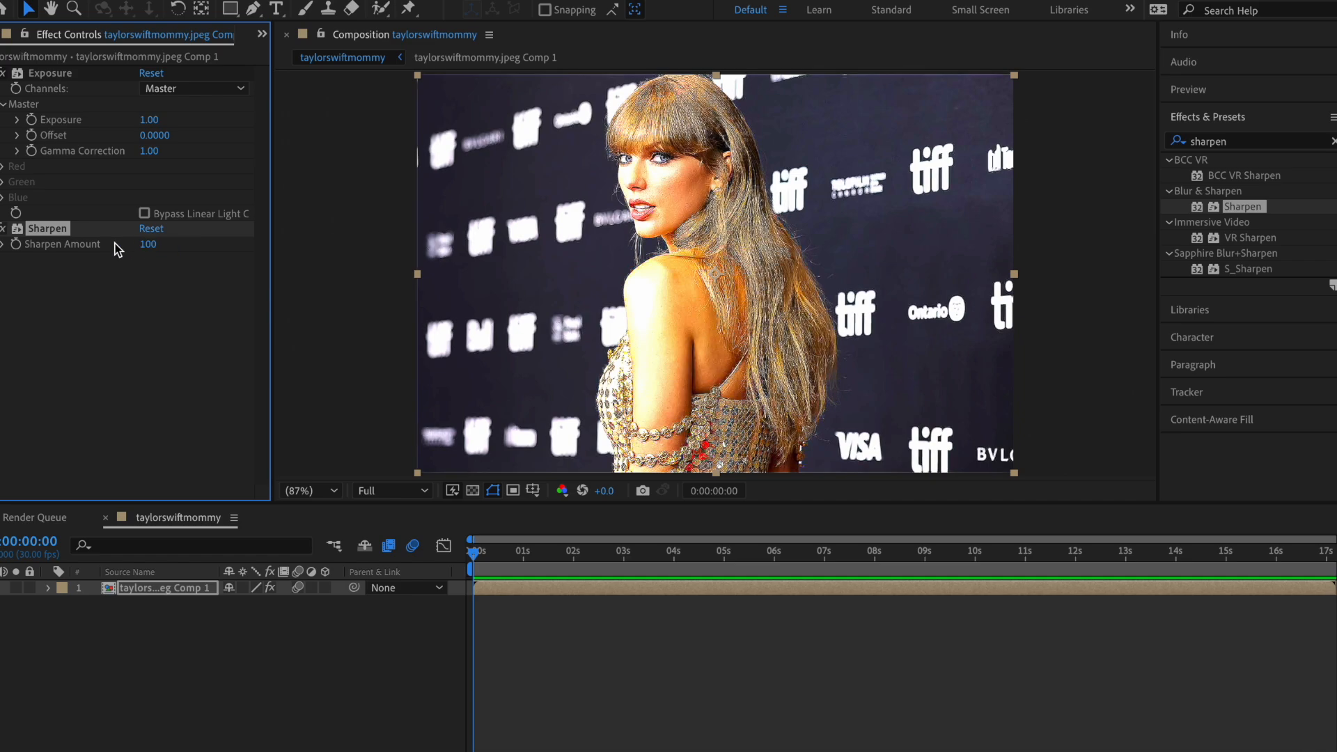
{"action": "left_click_drag", "start_coordinate": [148, 244], "coordinate": [135, 244]}
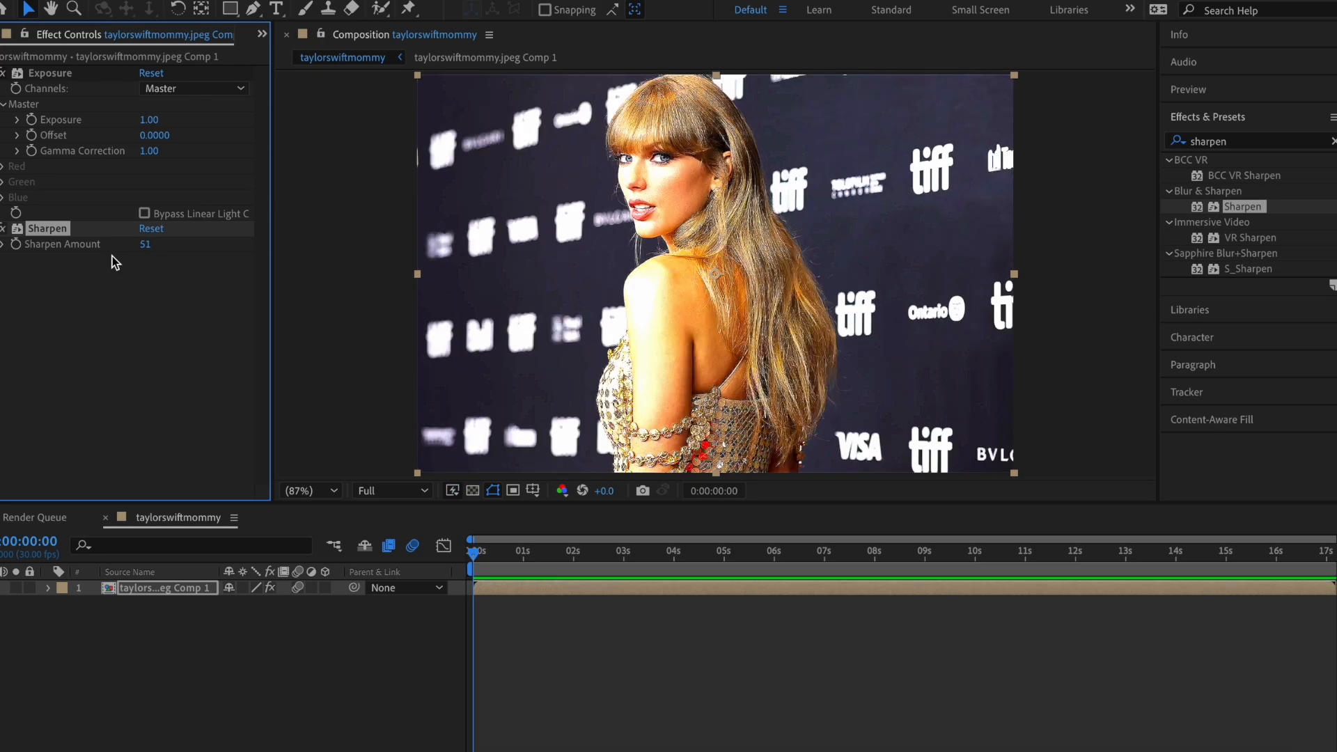
{"action": "left_click_drag", "start_coordinate": [145, 243], "coordinate": [137, 251]}
{"action": "type", "text": "curves"}
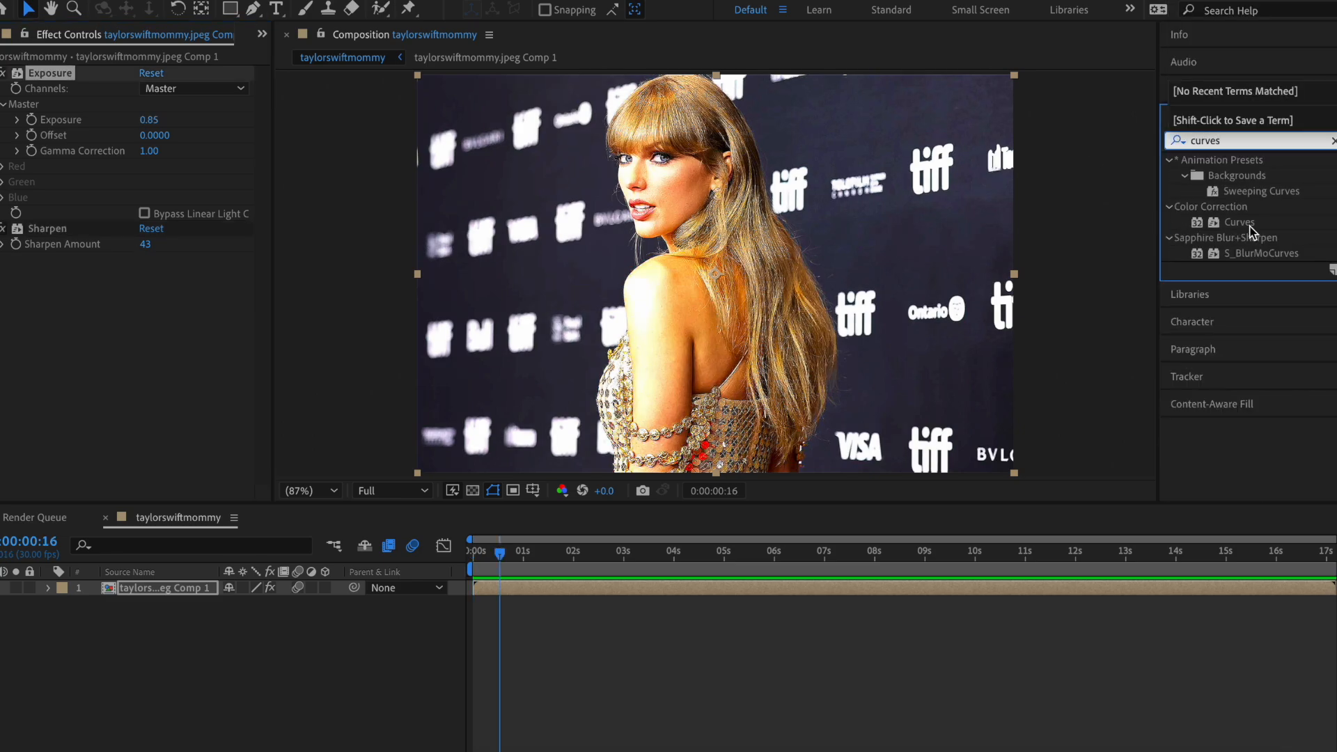
Apply Curves, bend the RGB curve, switch to the Red channel, then move the playhead near two seconds.
{"action": "double_click", "coordinate": [1240, 221]}
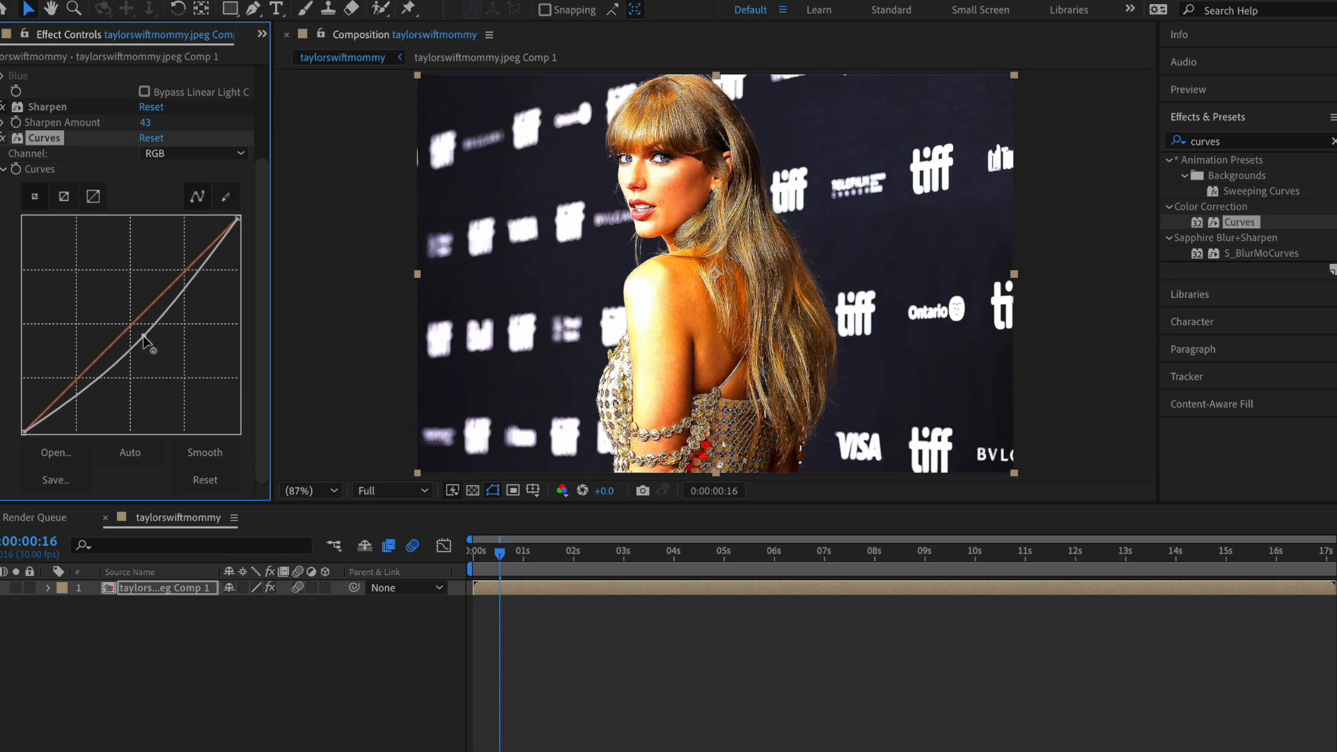
{"action": "left_click_drag", "start_coordinate": [149, 349], "coordinate": [127, 328]}
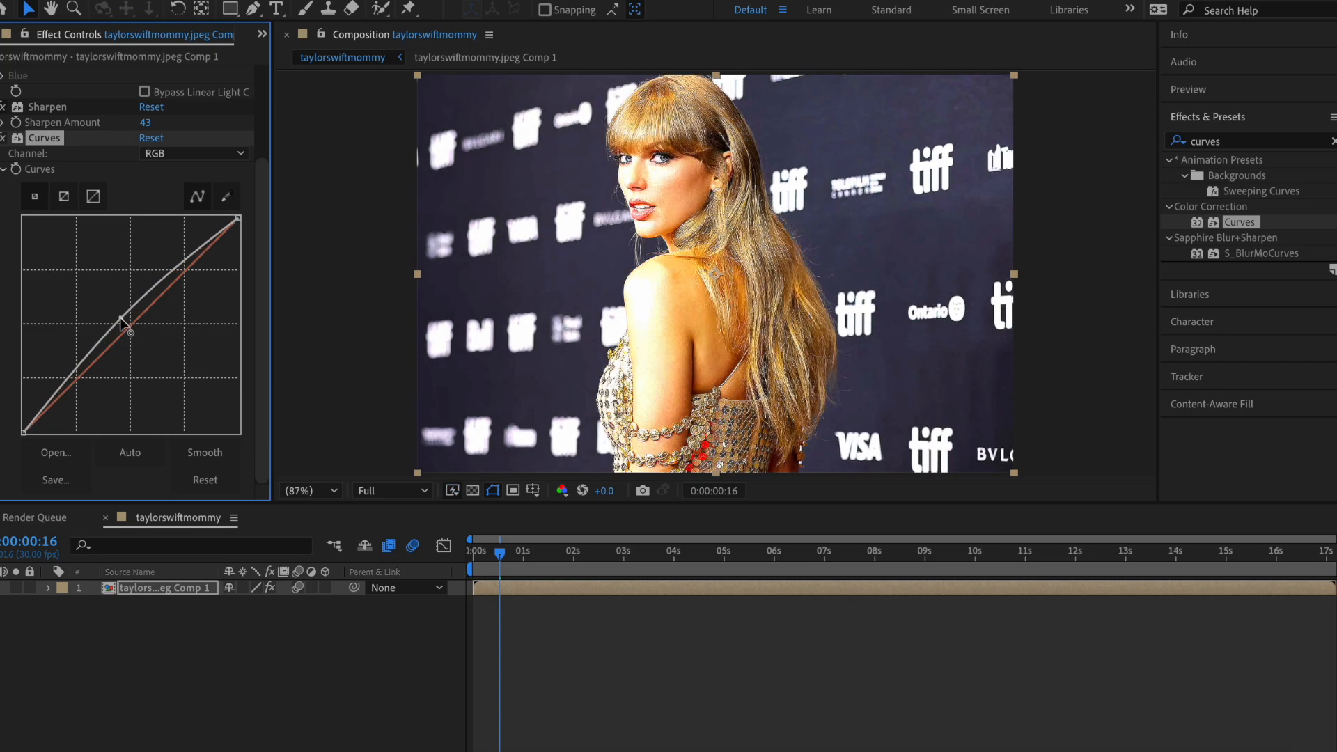
{"action": "left_click_drag", "start_coordinate": [129, 328], "coordinate": [143, 342]}
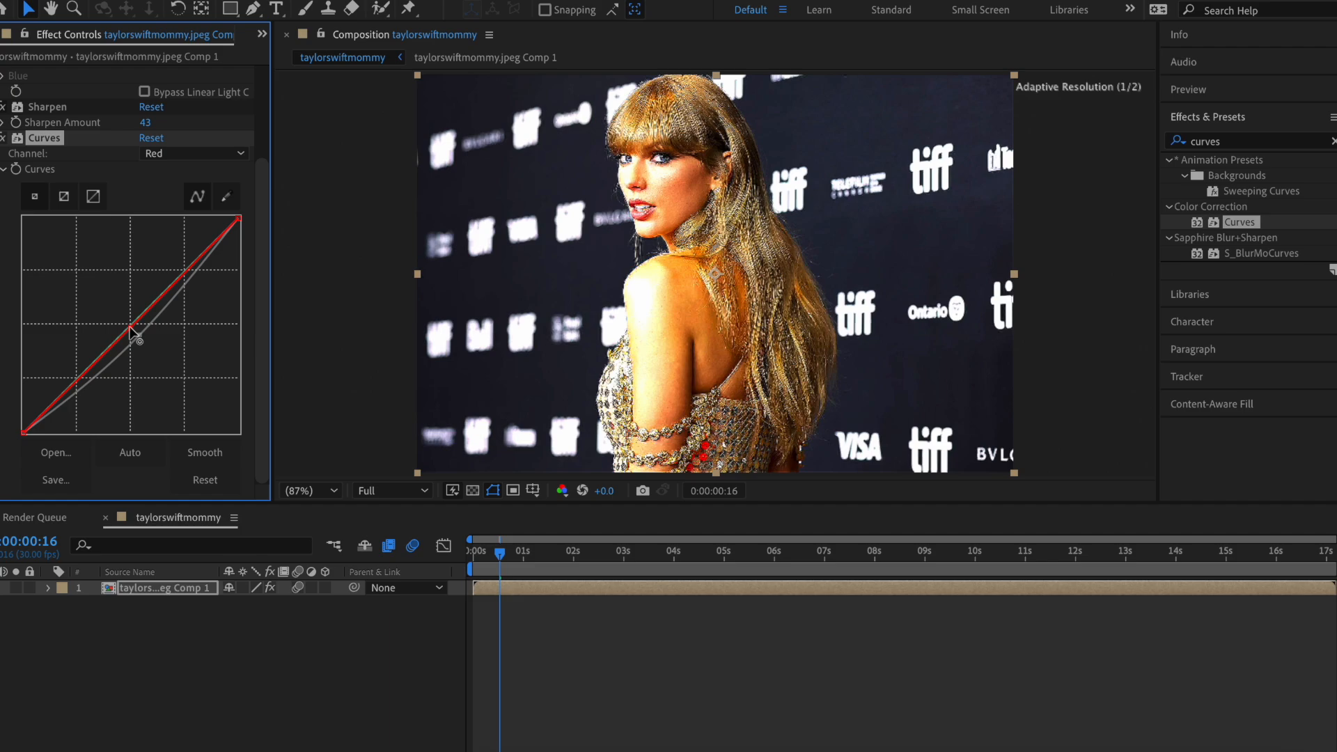
{"action": "left_click", "coordinate": [194, 153]}
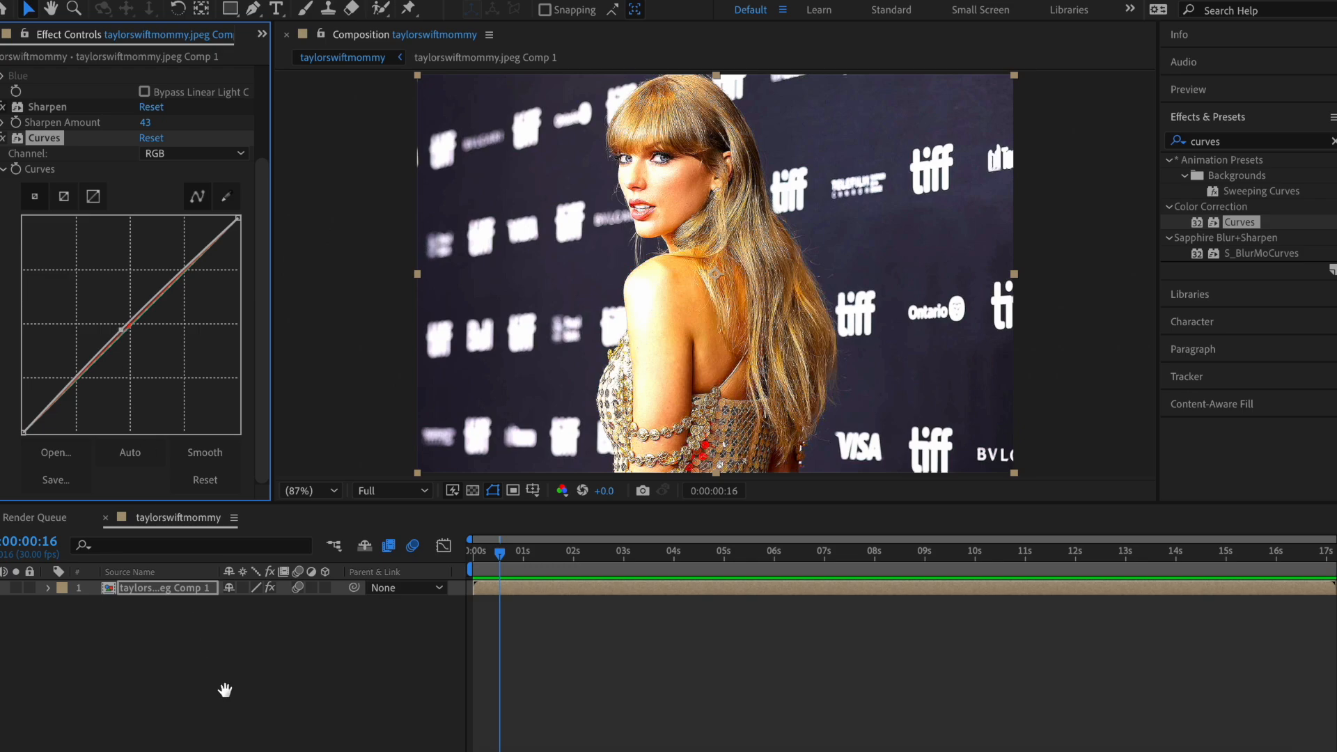
{"action": "left_click", "coordinate": [577, 553]}
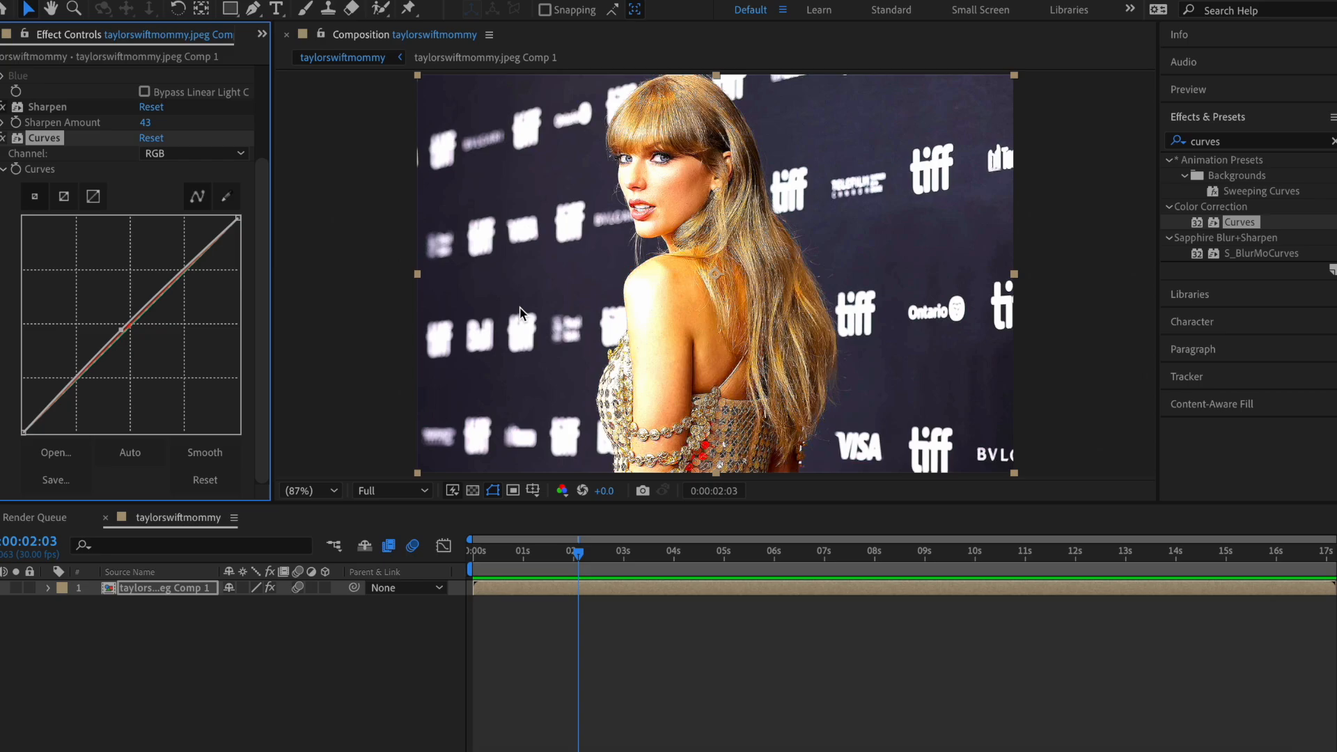